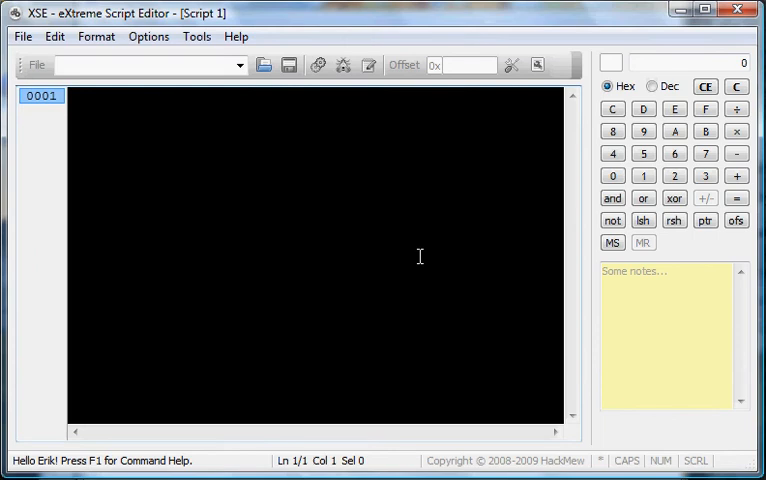
- Write 'trainer script' on the first line of the blank XSE script
{"action": "type", "text": "trainer script"}
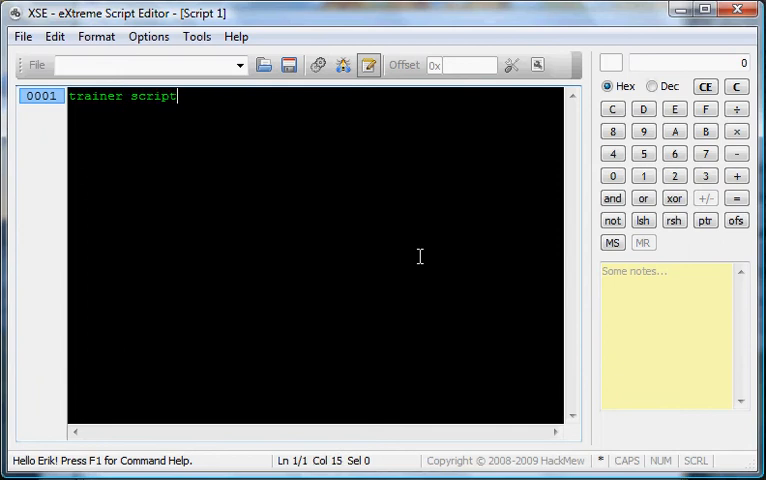
{"action": "type", "text": "s!!!!!!!!!!!"}
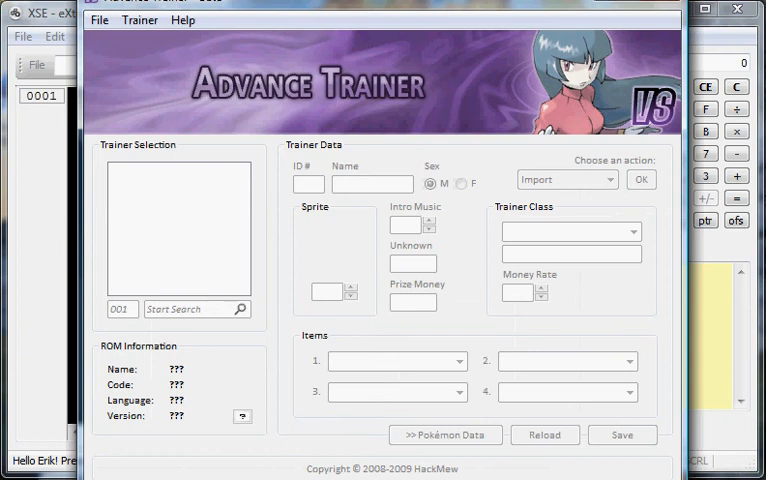
{"action": "mouse_move", "coordinate": [300, 234]}
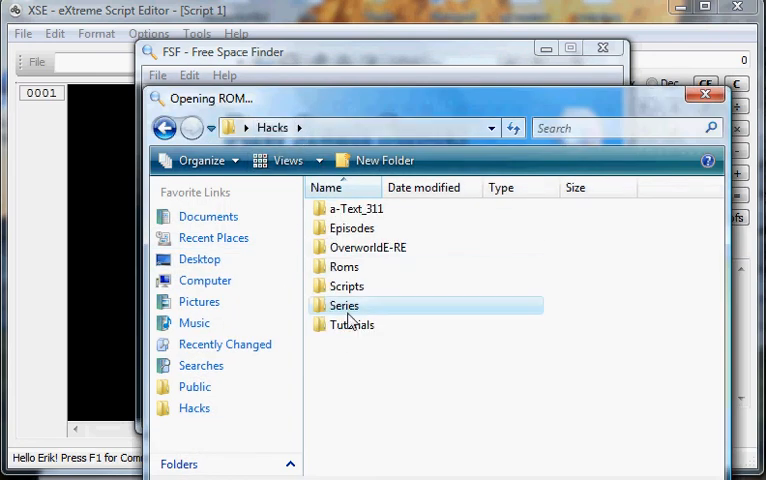
- Load the tutorial ROM from Hacks > Roms into Free Space Finder and search, finding offset 71A654
{"action": "double_click", "coordinate": [352, 324]}
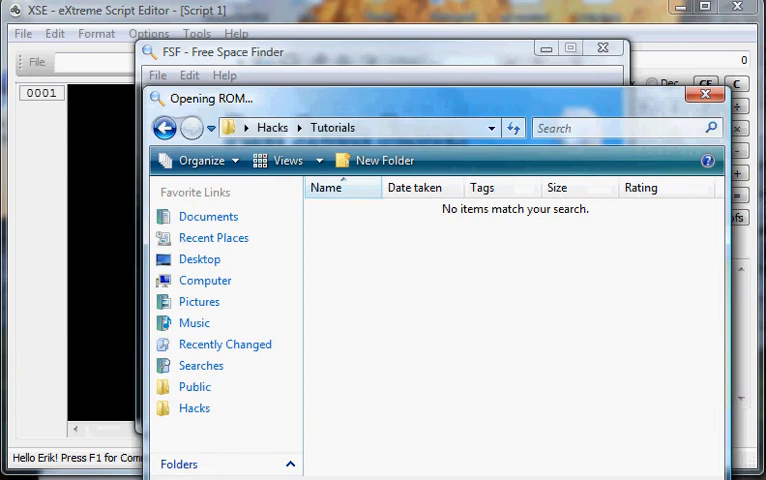
{"action": "mouse_move", "coordinate": [438, 312]}
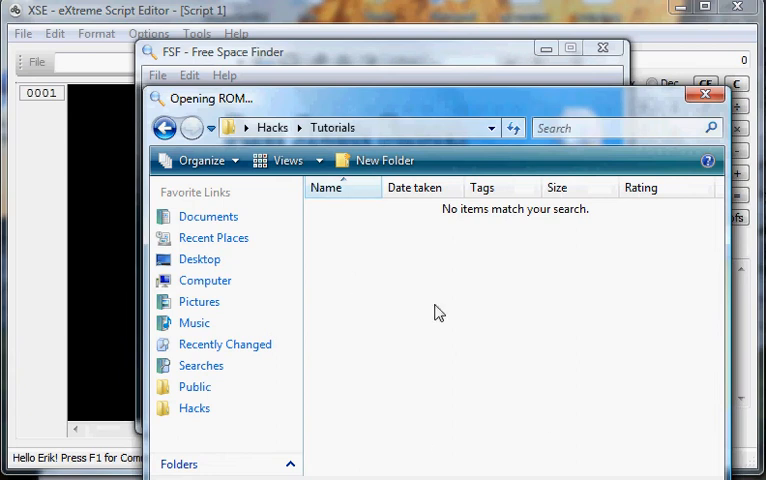
{"action": "left_click", "coordinate": [272, 128]}
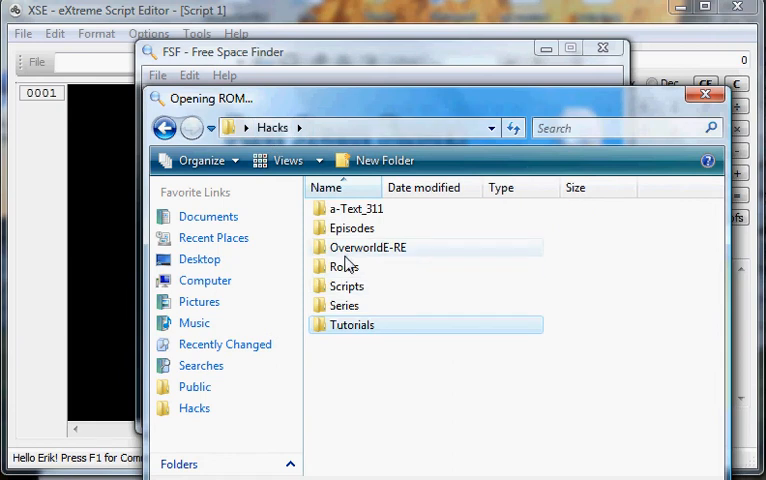
{"action": "double_click", "coordinate": [344, 268]}
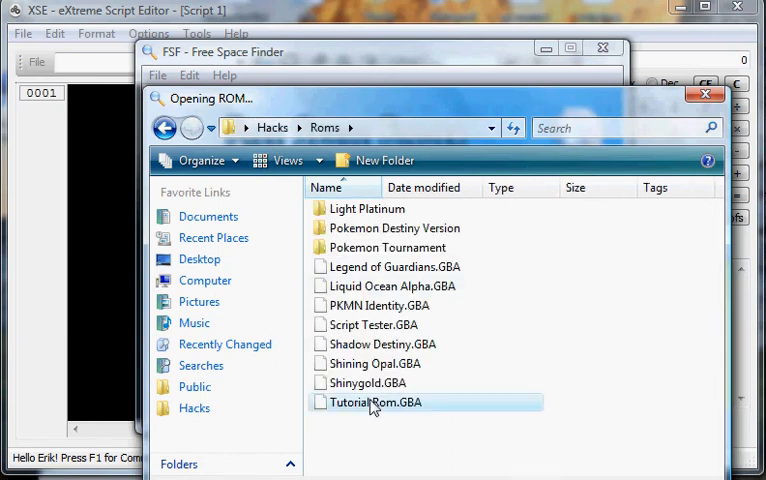
{"action": "double_click", "coordinate": [376, 402]}
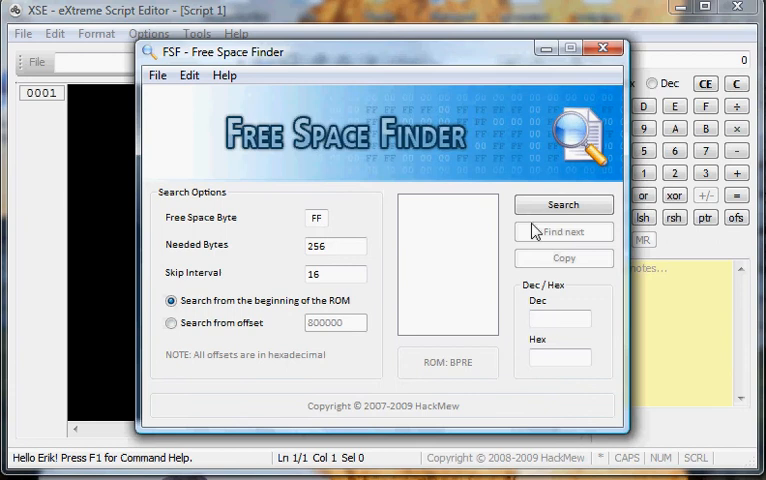
{"action": "left_click", "coordinate": [564, 204]}
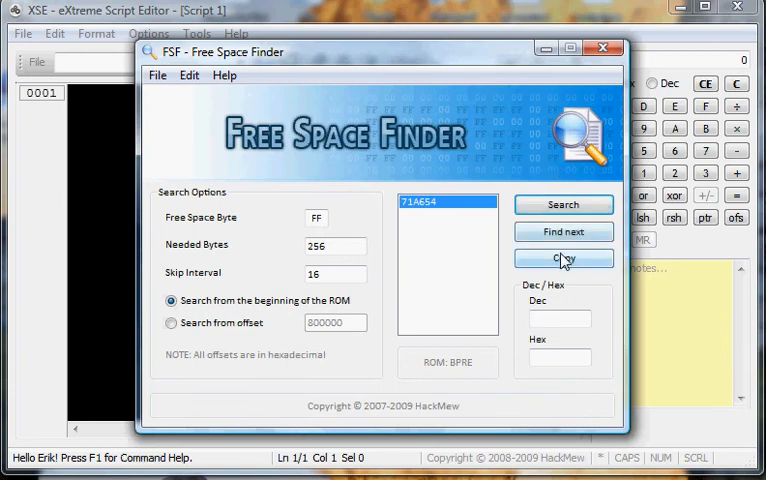
{"action": "left_click", "coordinate": [608, 48]}
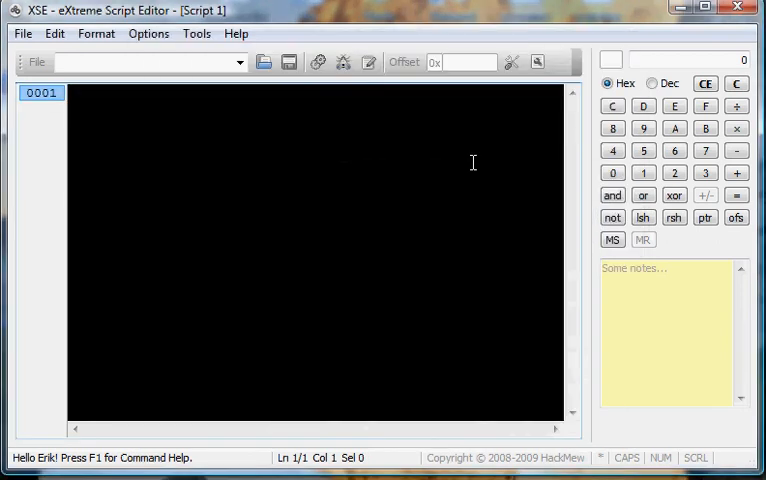
{"action": "type", "text": "#dy"}
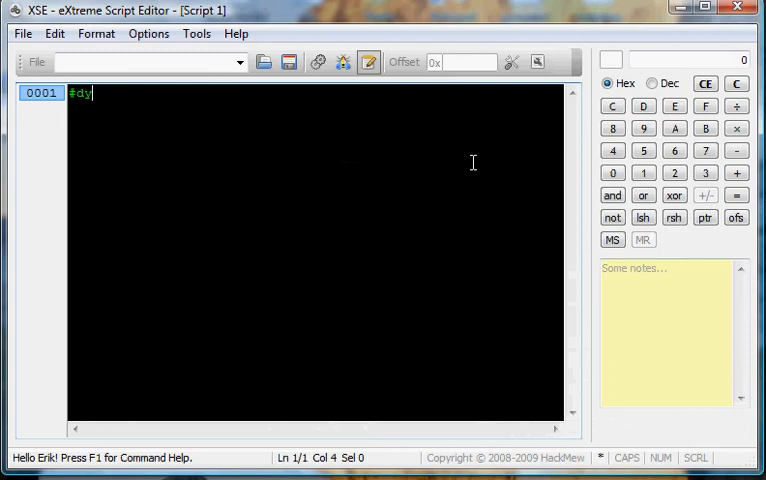
{"action": "type", "text": "namic 0x"}
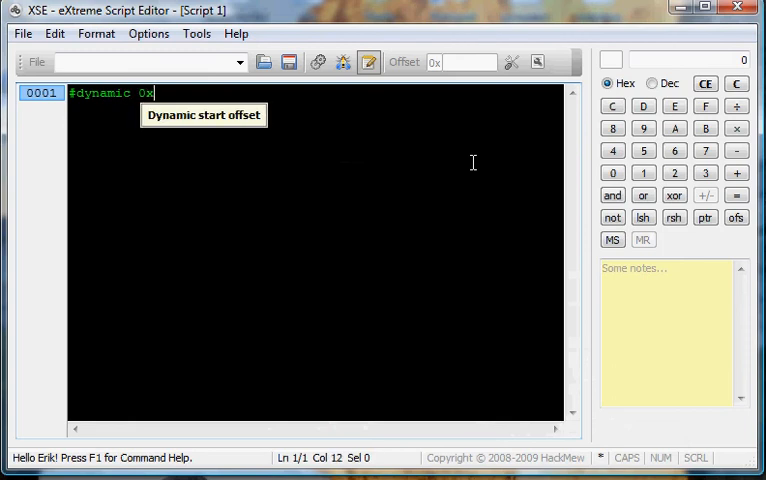
{"action": "type", "text": "71A654"}
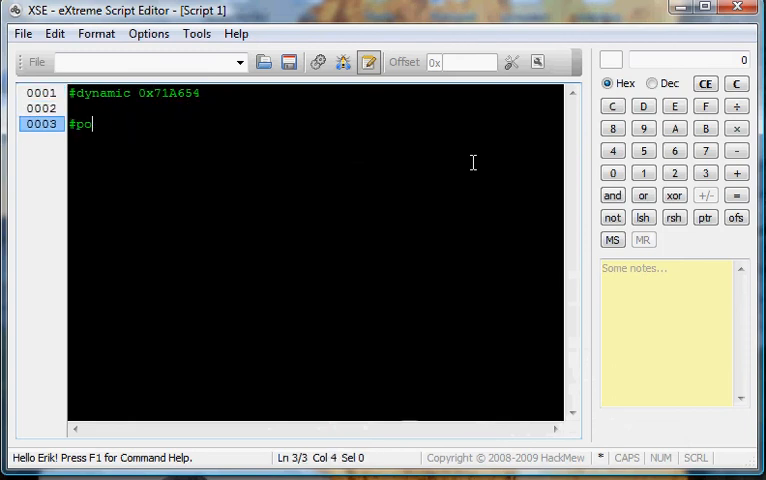
{"action": "key", "text": "BackSpace"}
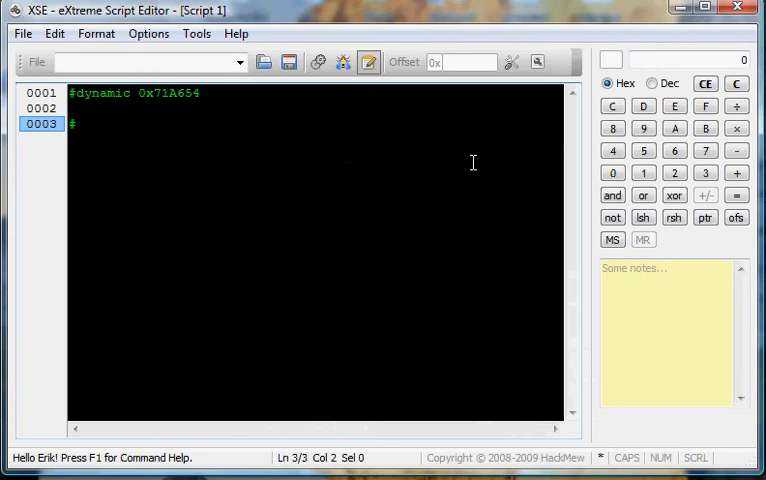
{"action": "type", "text": "org @start"}
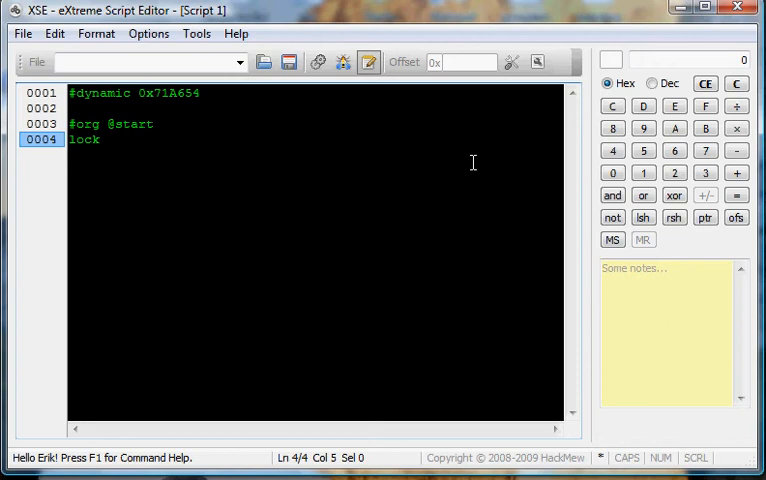
{"action": "type", "text": "faceplayer"}
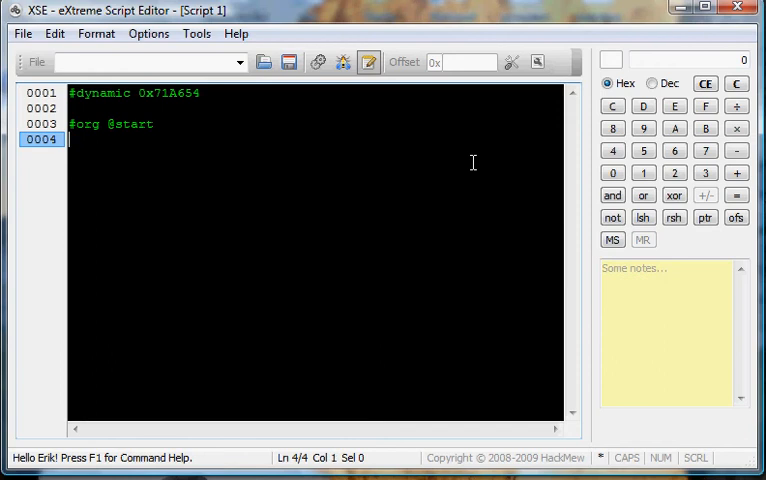
{"action": "type", "text": "lock"}
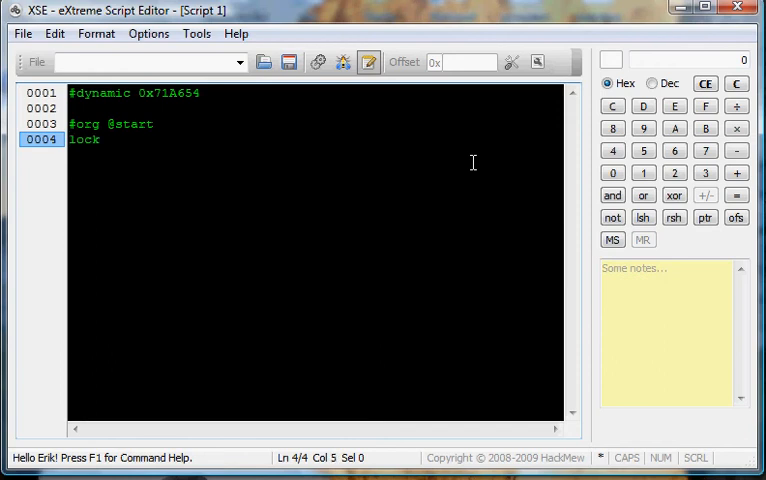
{"action": "type", "text": "checkfla"}
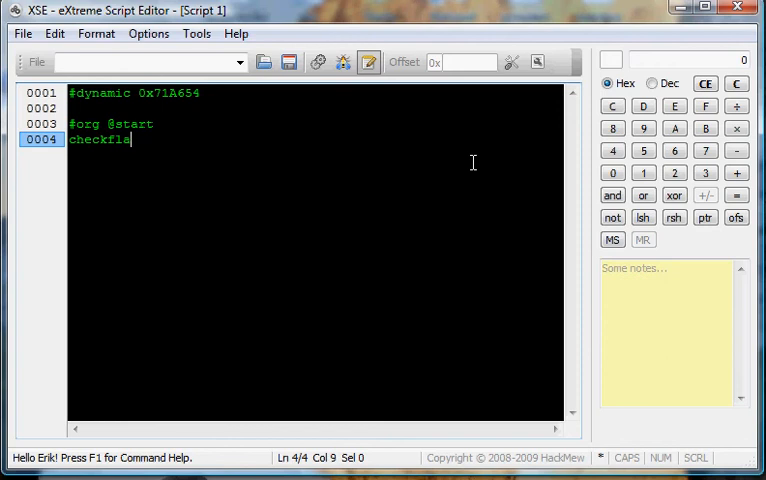
{"action": "type", "text": "g"}
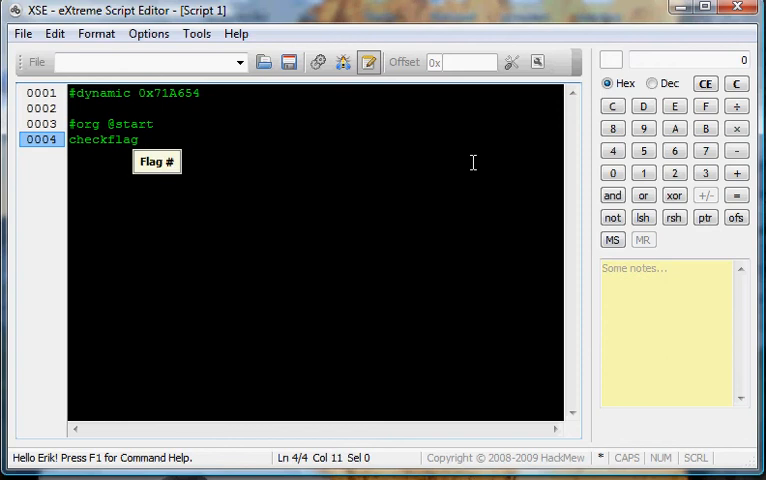
{"action": "type", "text": "0x2"}
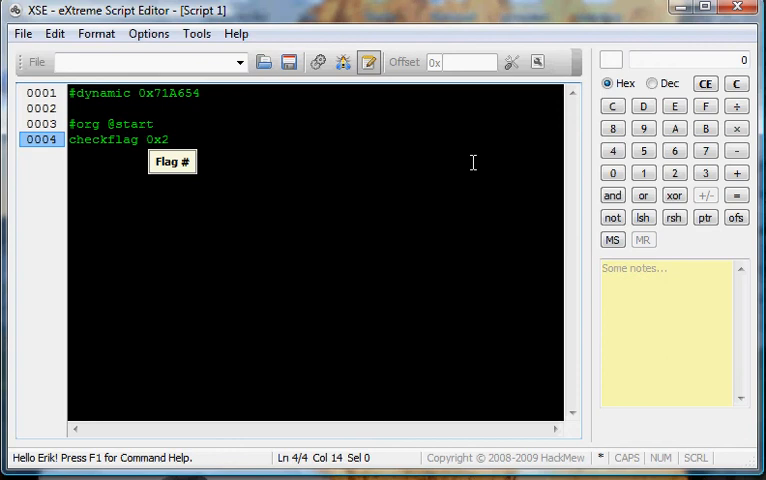
{"action": "type", "text": "28"}
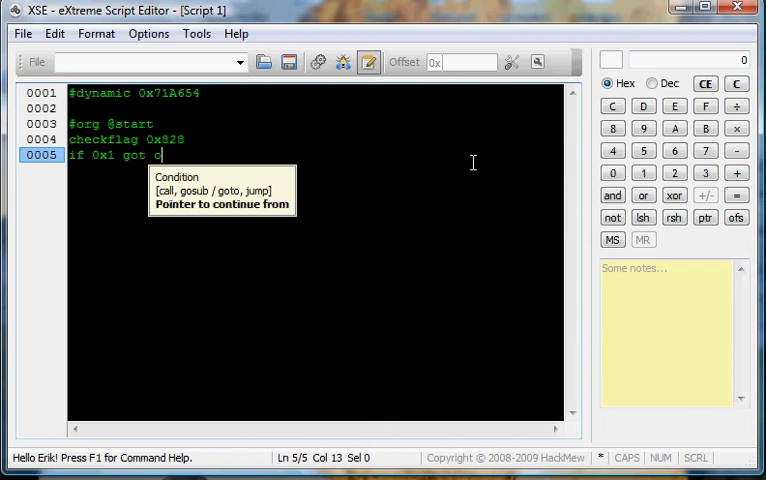
{"action": "type", "text": "oto"}
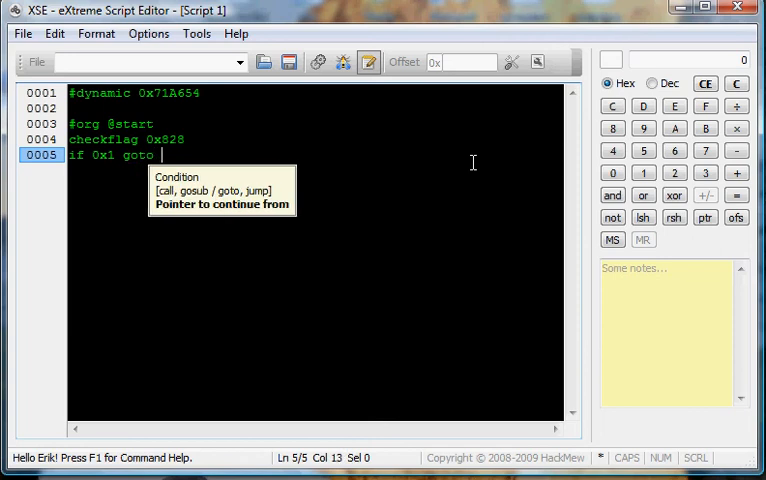
{"action": "type", "text": "@done"}
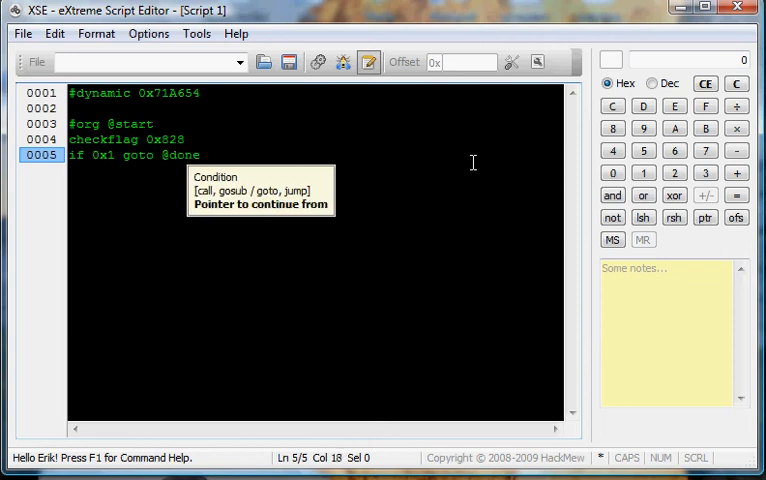
{"action": "key", "text": "Return"}
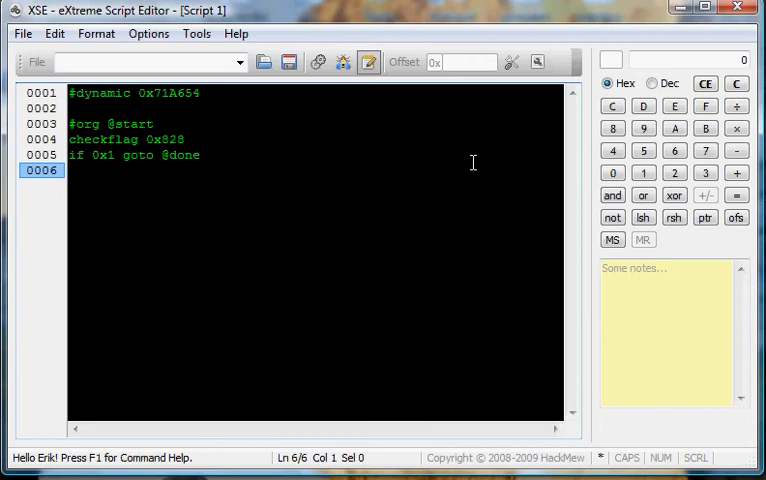
- Add lock and faceplayer lines and start 'givepokemon 0x6' for the species
{"action": "type", "text": "lock"}
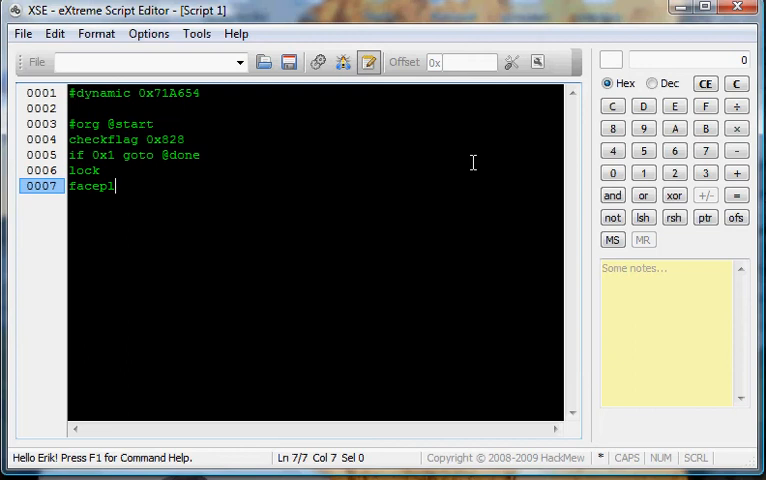
{"action": "type", "text": "layer"}
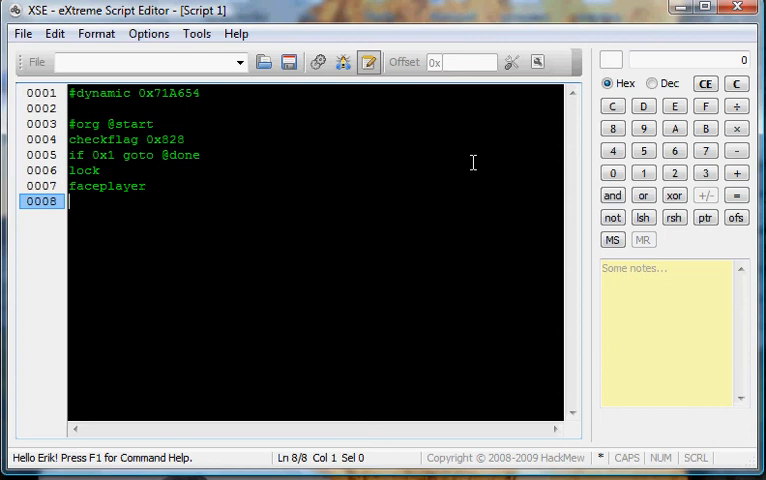
{"action": "type", "text": "gi"}
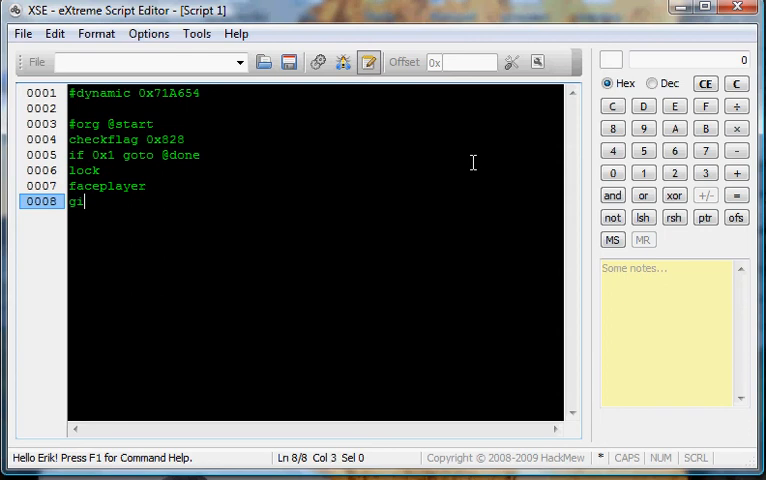
{"action": "type", "text": "ivepo"}
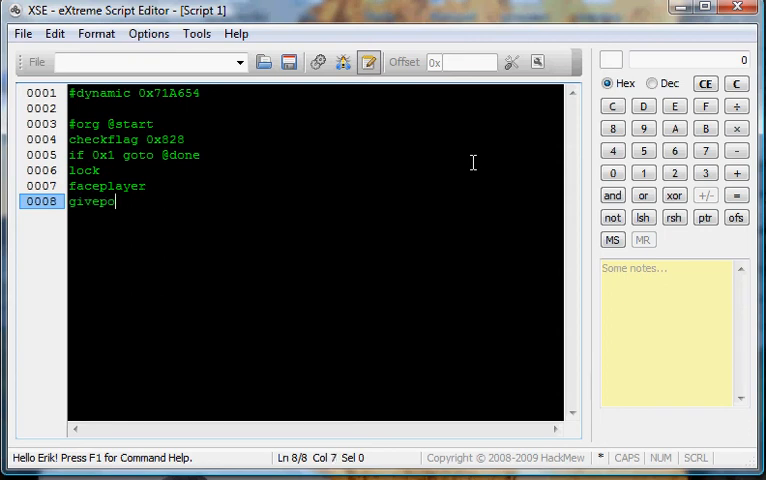
{"action": "type", "text": "kemon"}
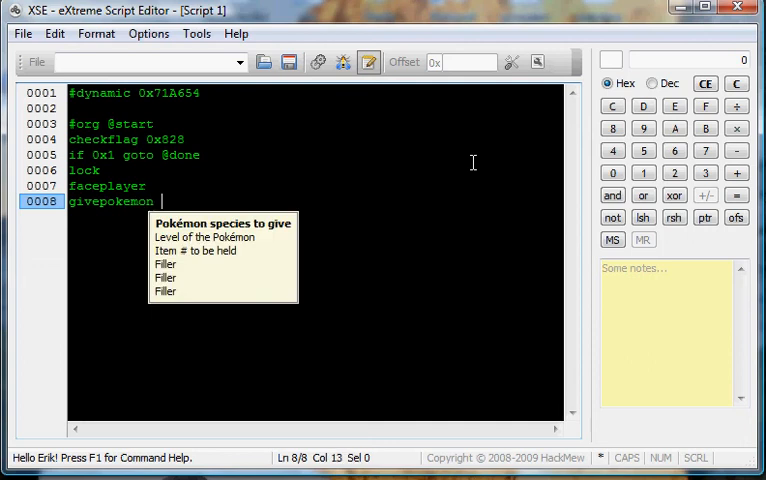
{"action": "type", "text": "0x"}
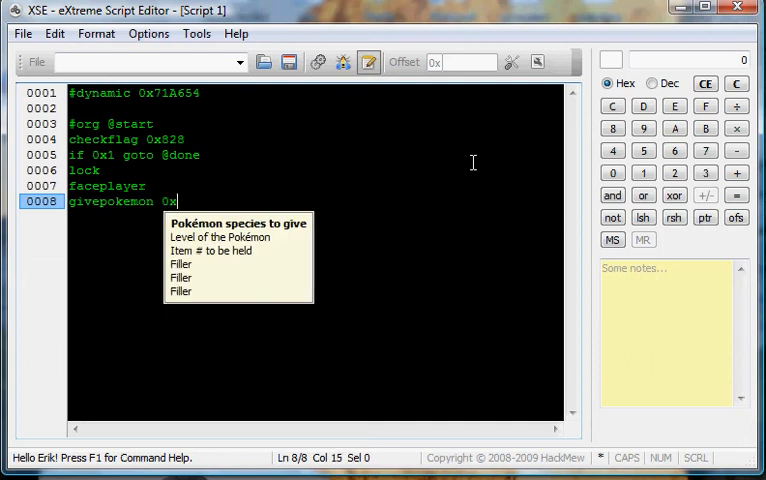
{"action": "type", "text": "6"}
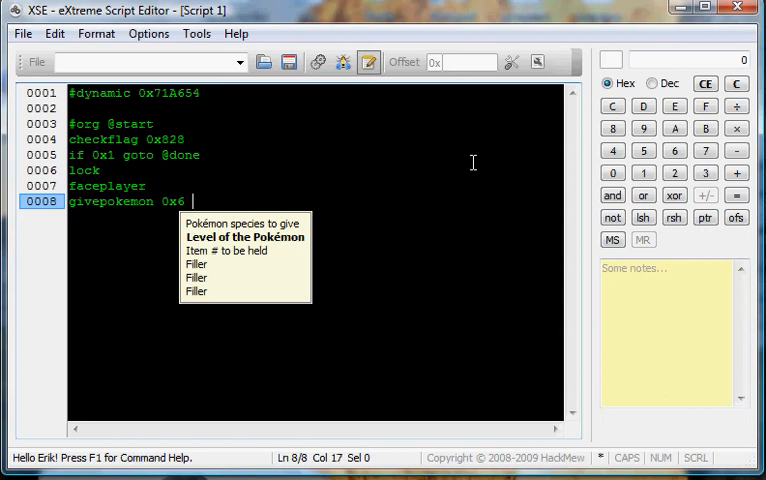
{"action": "type", "text": "0x"}
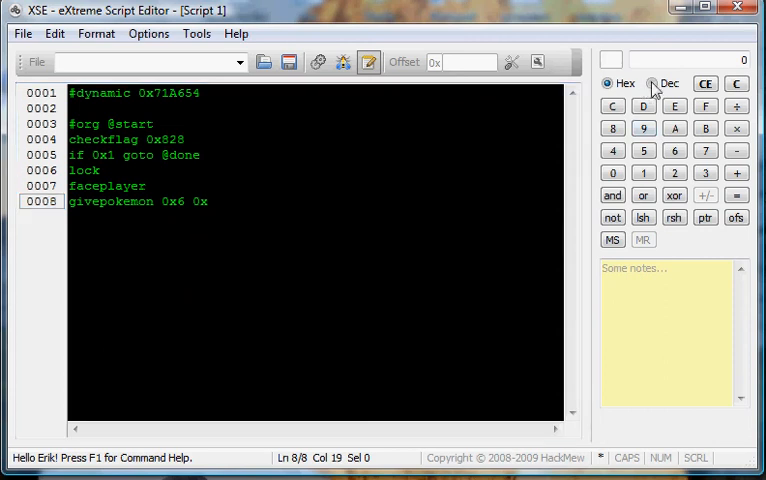
- Convert level 100 to hex 0x64 and finish the line as 'givepokemon 0x6 0x64 0x0 0x0 0x0'
{"action": "left_click", "coordinate": [652, 84]}
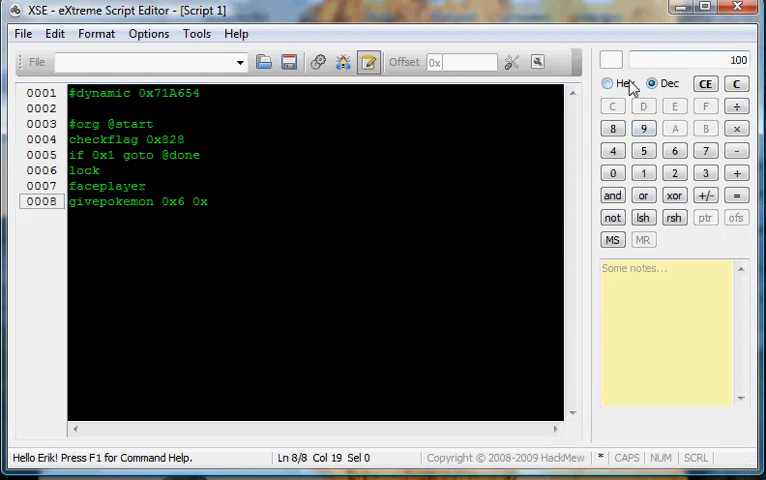
{"action": "left_click", "coordinate": [608, 84]}
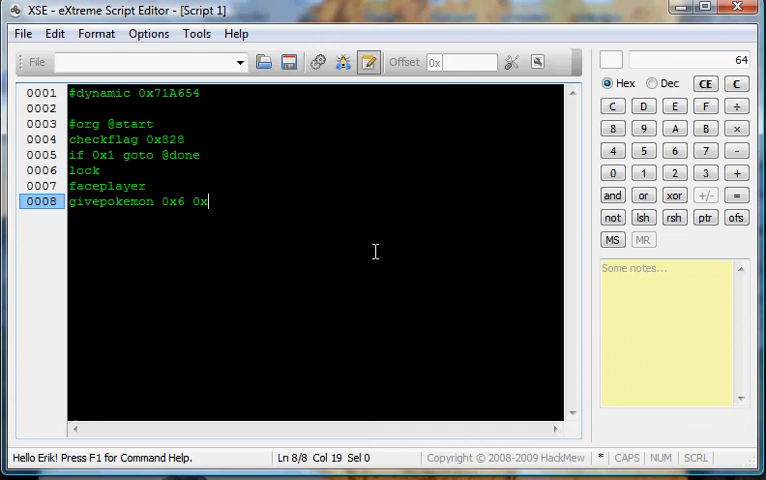
{"action": "type", "text": "64"}
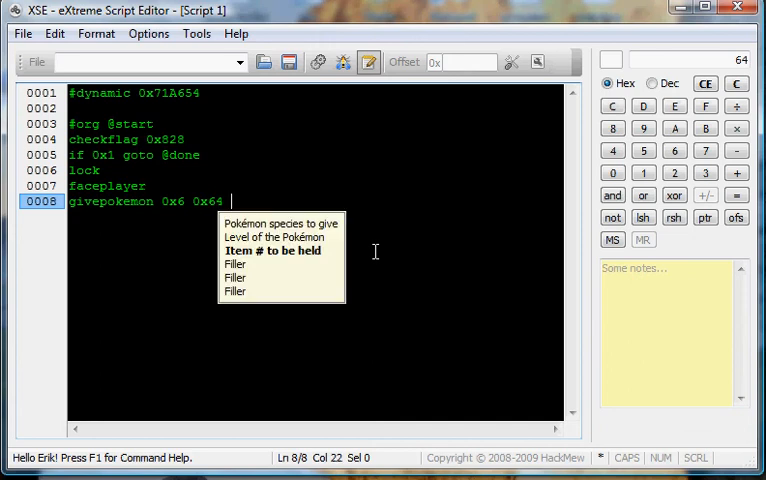
{"action": "type", "text": "0x0 0x0 x00"}
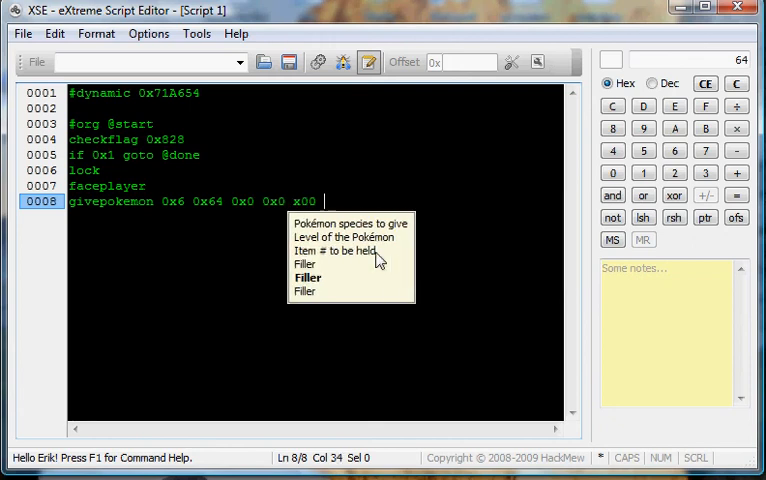
{"action": "key", "text": "backspace"}
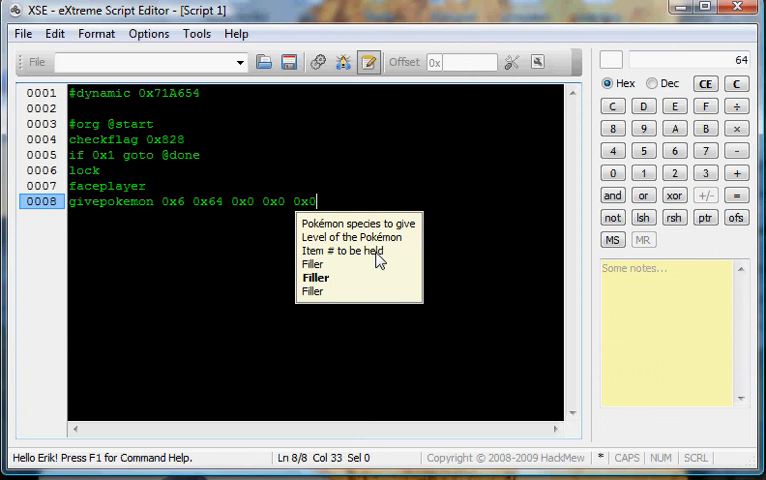
{"action": "type", "text": "0x0"}
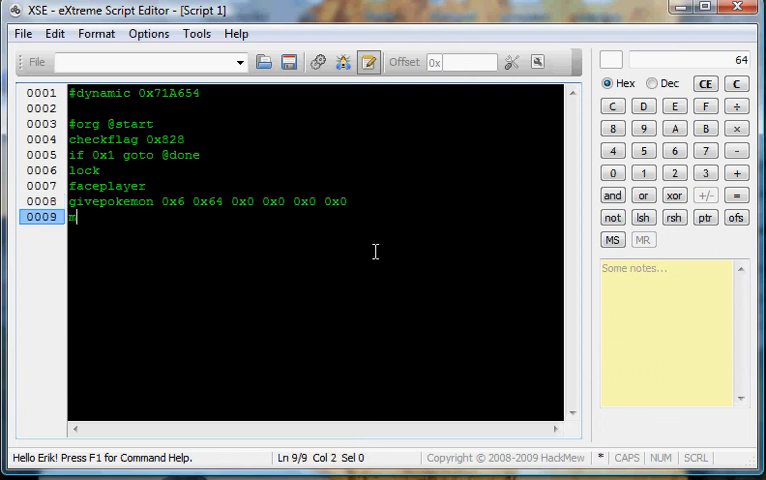
{"action": "type", "text": "msgbox @talk1"}
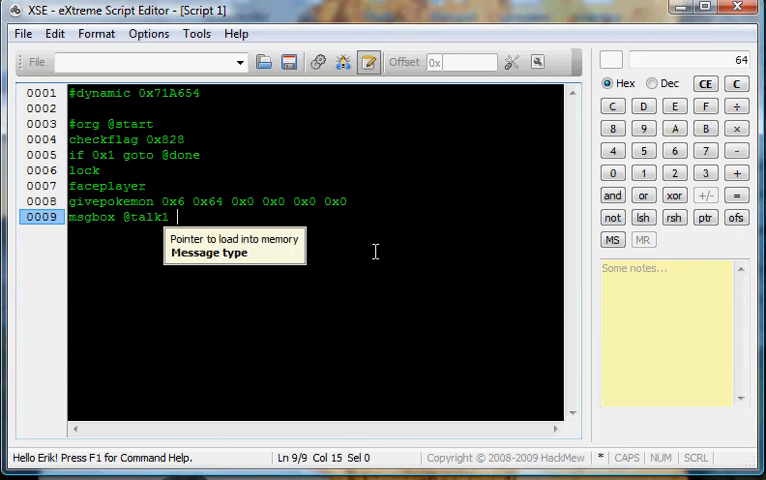
{"action": "type", "text": "0x6"}
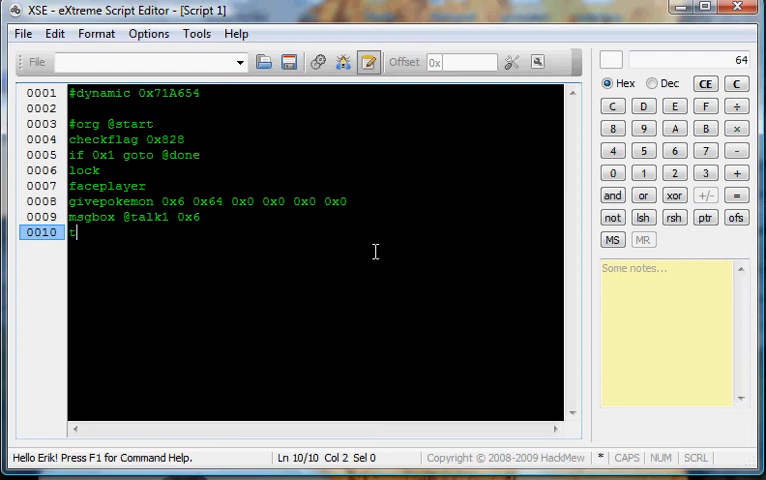
{"action": "type", "text": "trainerbatt"}
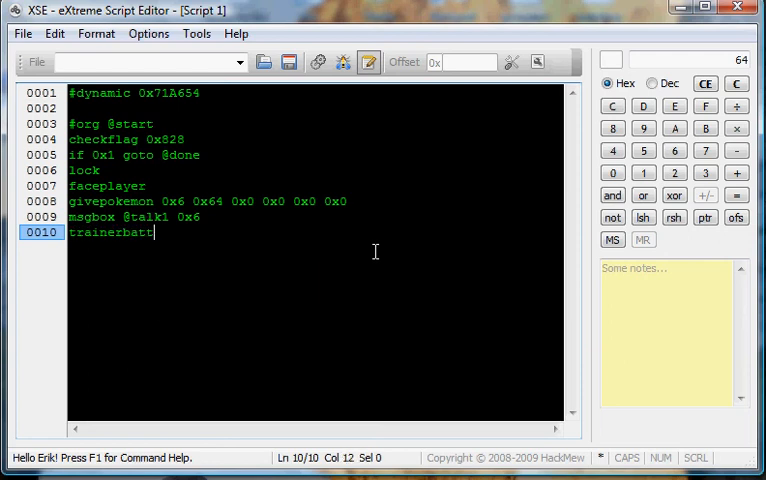
{"action": "type", "text": "le"}
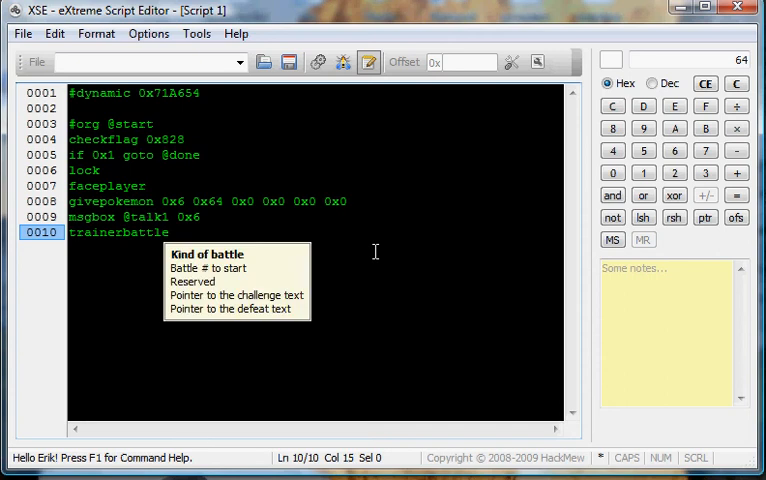
{"action": "type", "text": "0x0"}
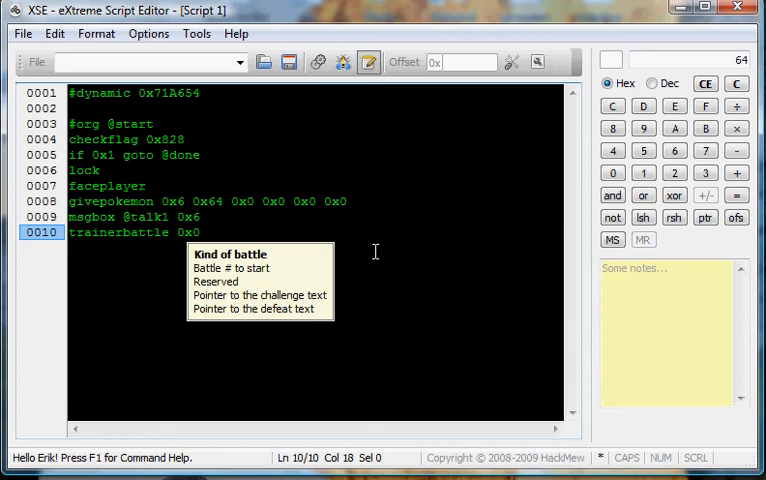
{"action": "type", "text": "0"}
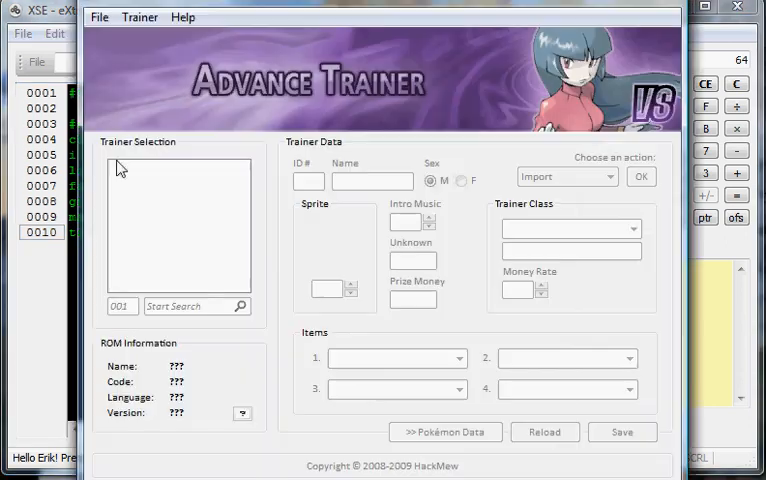
- Load the EPA.GBA ROM into Advance Trainer via File > Open ROM
{"action": "left_click", "coordinate": [100, 16]}
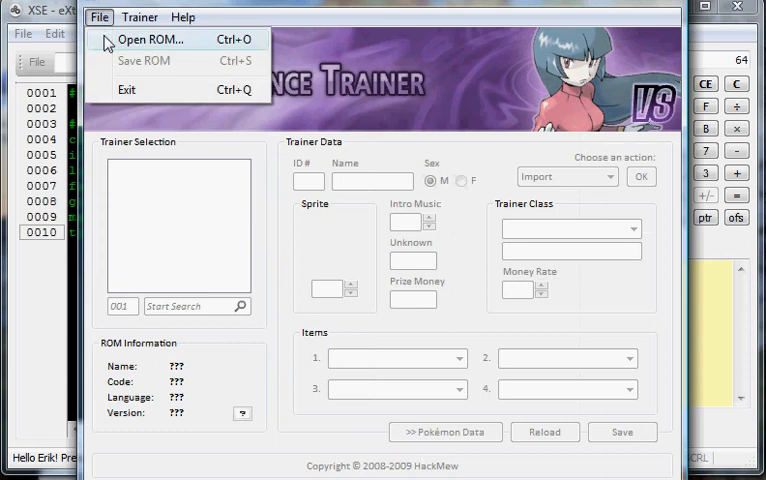
{"action": "left_click", "coordinate": [150, 40]}
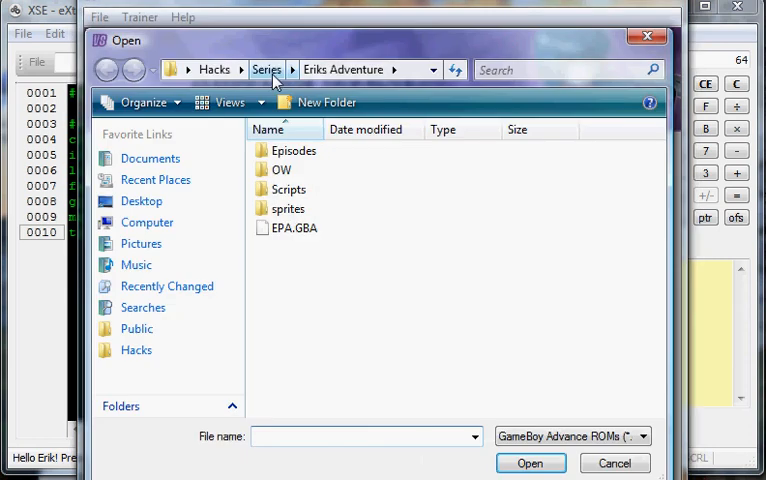
{"action": "left_click", "coordinate": [214, 68]}
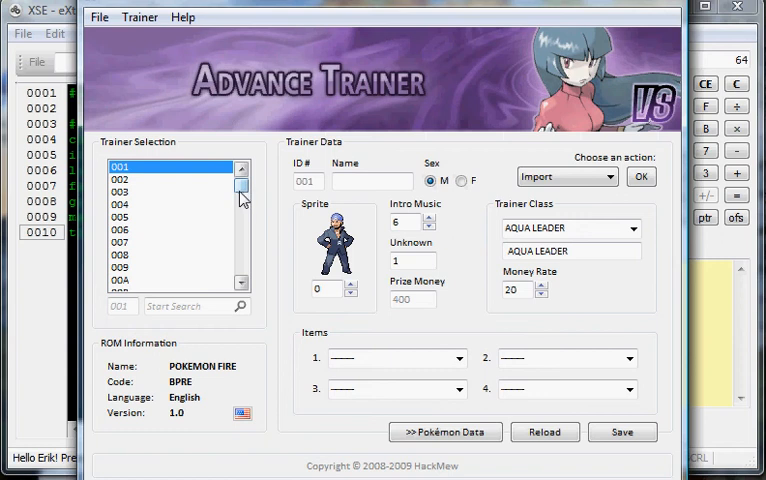
{"action": "mouse_move", "coordinate": [218, 178]}
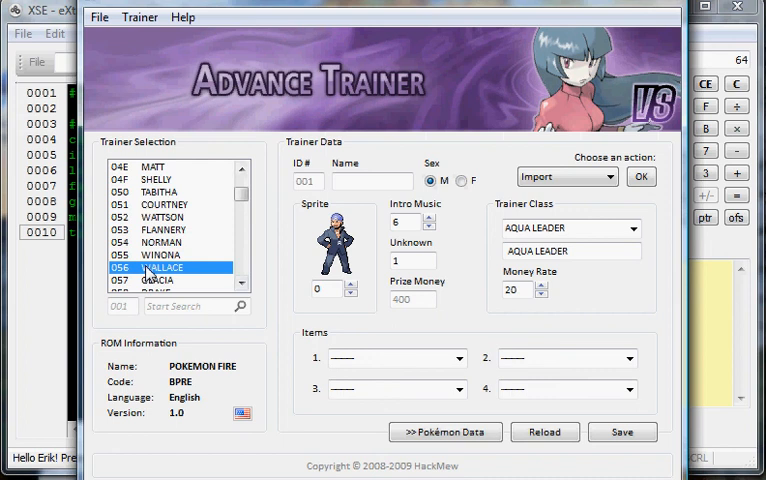
- Select trainer 067 in the Trainer Selection list, checking back against the XSE script
{"action": "left_click", "coordinate": [164, 268]}
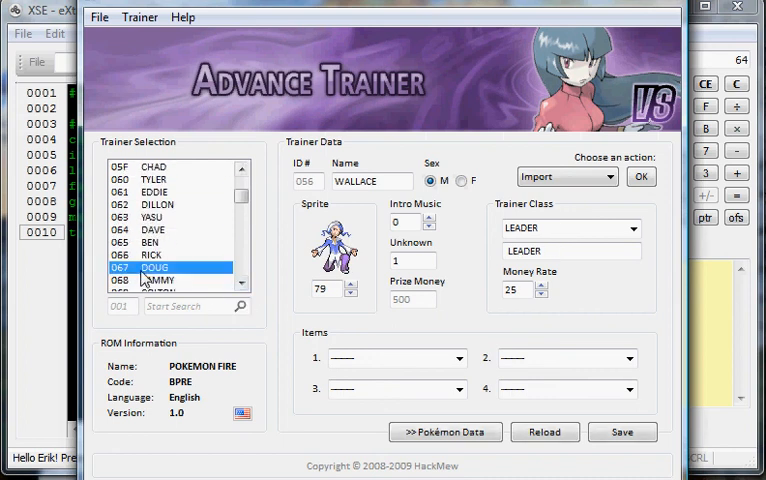
{"action": "left_click", "coordinate": [148, 268]}
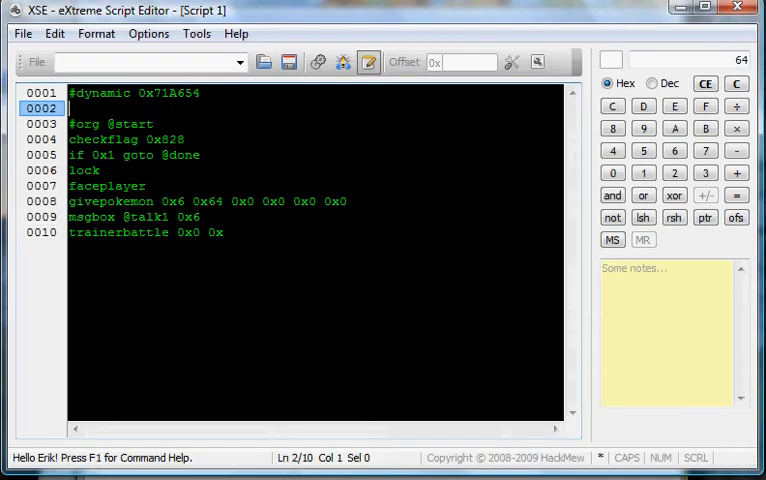
{"action": "left_click", "coordinate": [196, 32]}
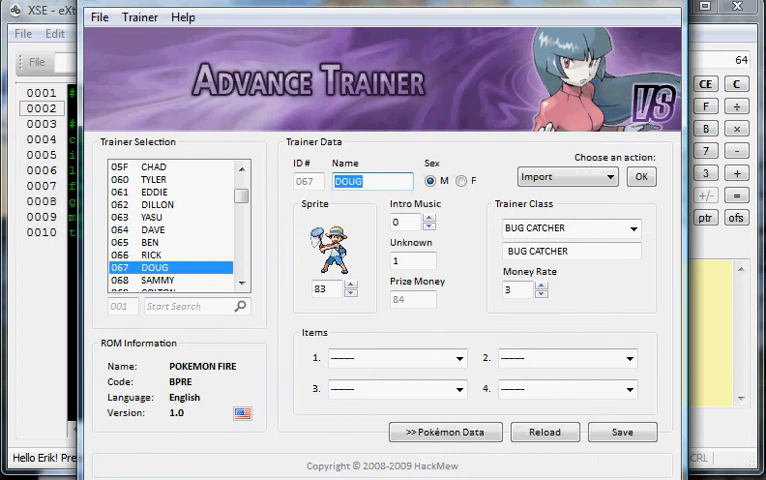
- Rename trainer 067 to ERIK and give it a different sprite
{"action": "type", "text": "ERIK"}
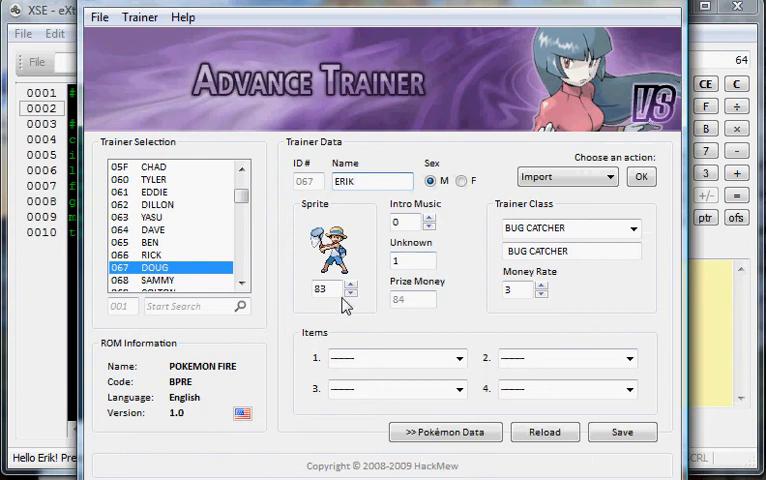
{"action": "left_click", "coordinate": [352, 294]}
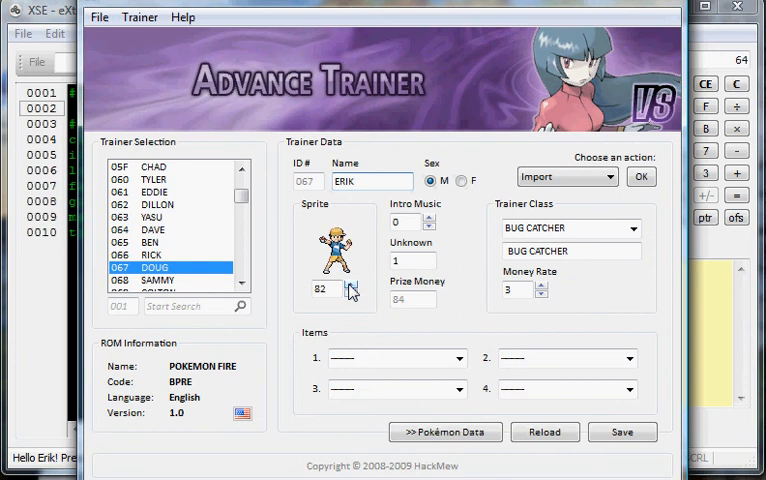
{"action": "left_click", "coordinate": [350, 294]}
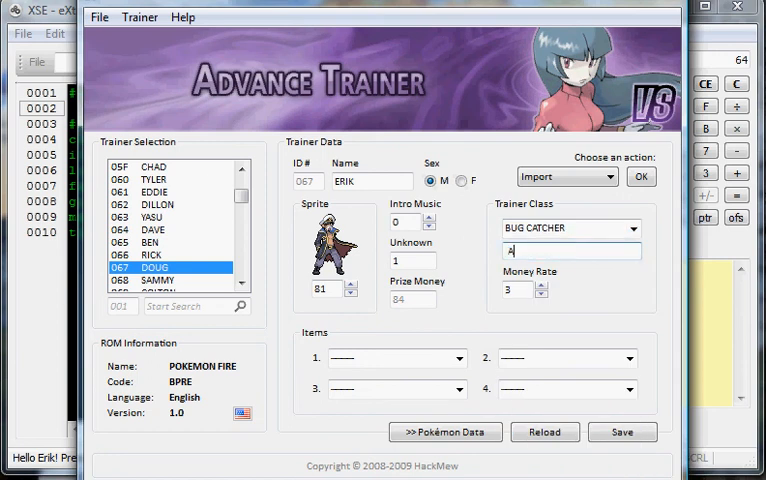
- Relabel the trainer class as 'AWSOME GUY', keep Money Rate at 3, and look at the first item slot
{"action": "type", "text": "WSOME GU"}
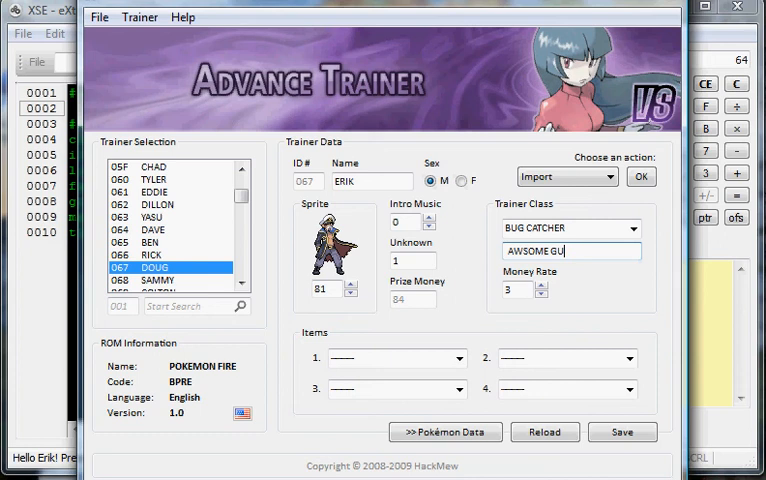
{"action": "type", "text": "Y"}
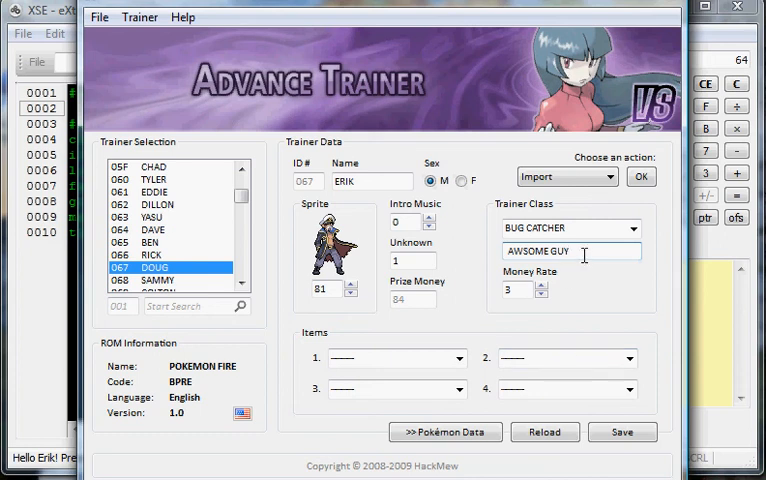
{"action": "left_click", "coordinate": [542, 284]}
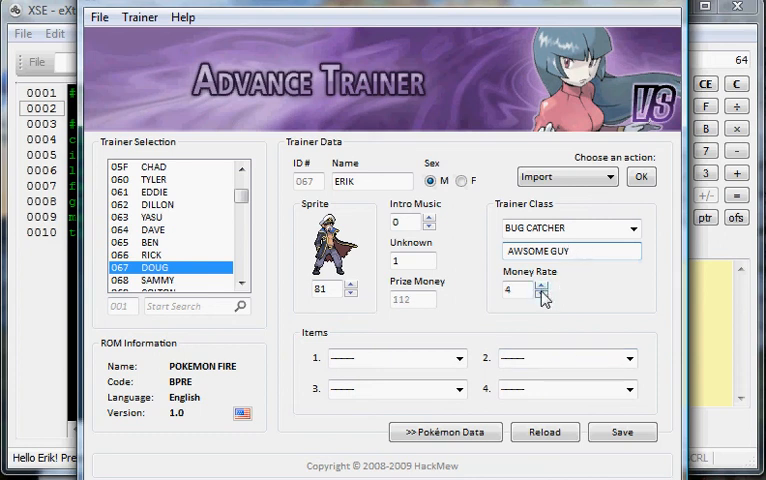
{"action": "left_click", "coordinate": [544, 296]}
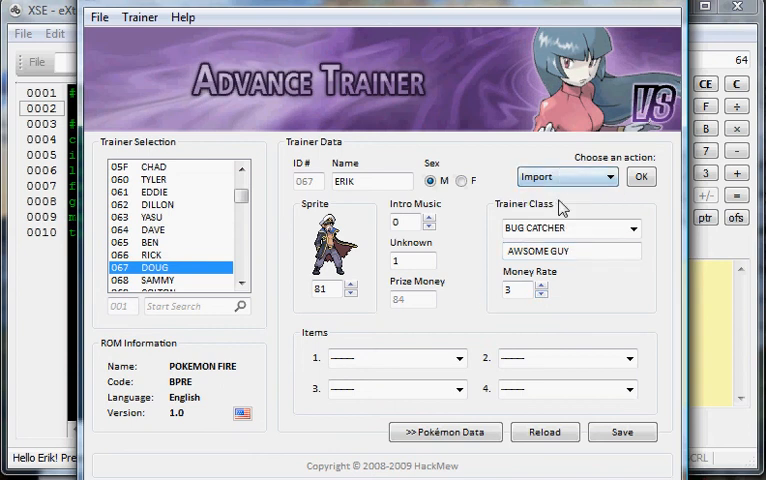
{"action": "left_click", "coordinate": [458, 358]}
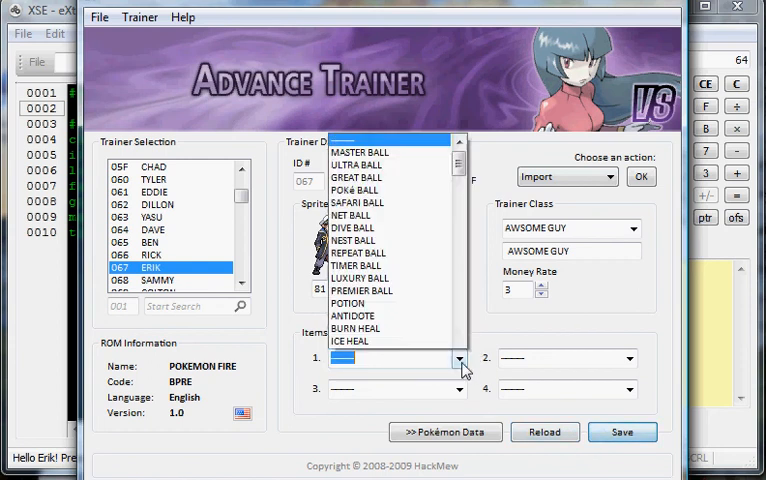
- Leave the item slot empty and make the first Pokémon a Bulbasaur with no held item and default attacks
{"action": "left_click", "coordinate": [444, 432]}
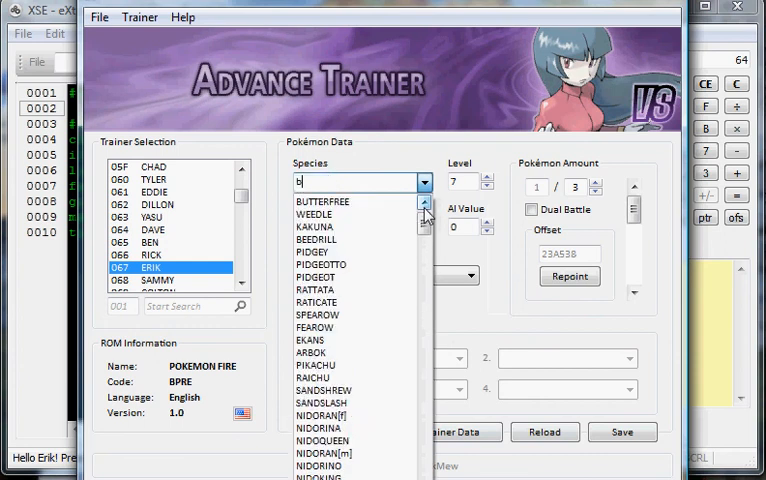
{"action": "left_click", "coordinate": [356, 182]}
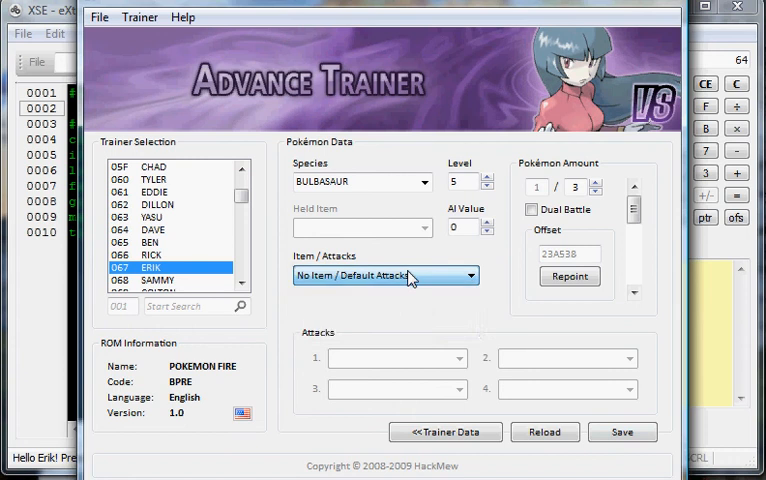
{"action": "left_click", "coordinate": [470, 276]}
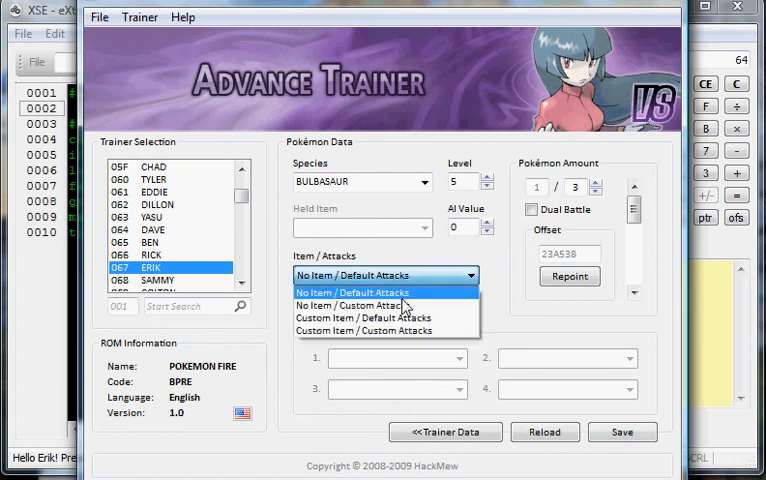
{"action": "left_click", "coordinate": [360, 292]}
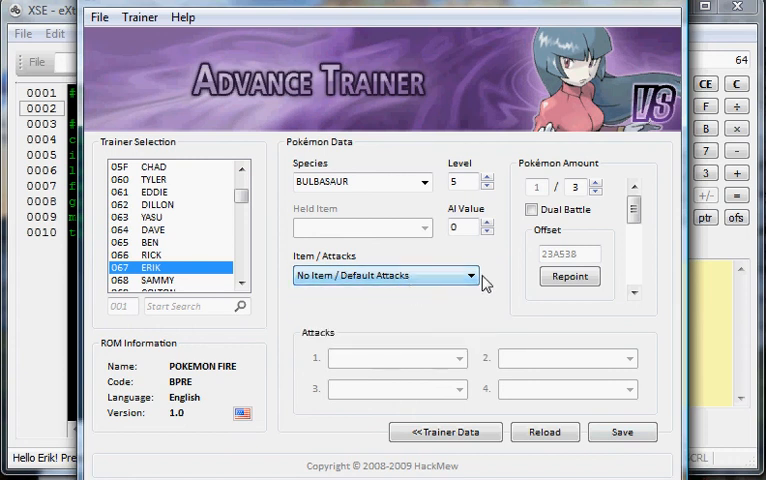
{"action": "mouse_move", "coordinate": [578, 338]}
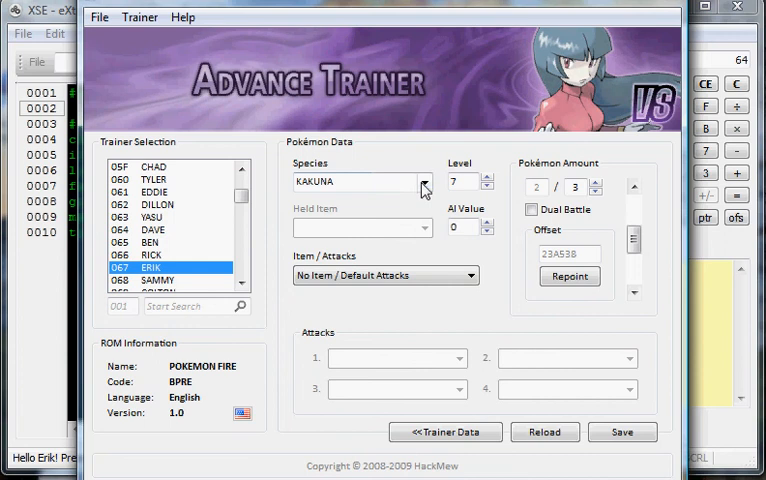
- Set the next slot to Charmander and save the trainer's Pokémon data
{"action": "left_click", "coordinate": [424, 180]}
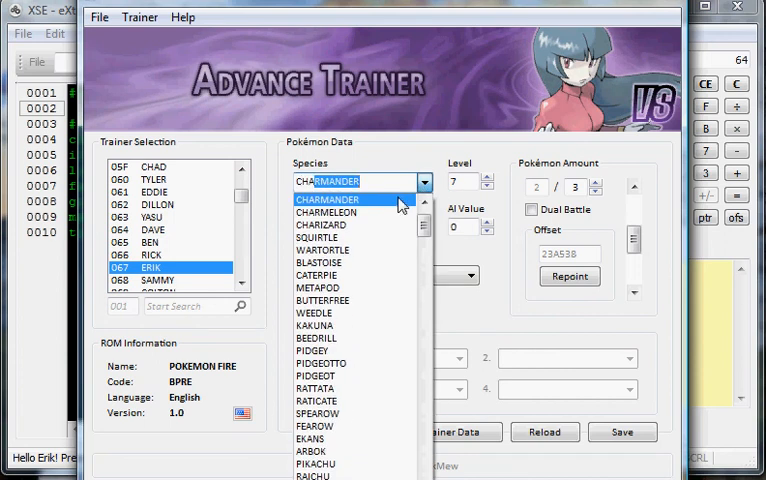
{"action": "left_click", "coordinate": [324, 200]}
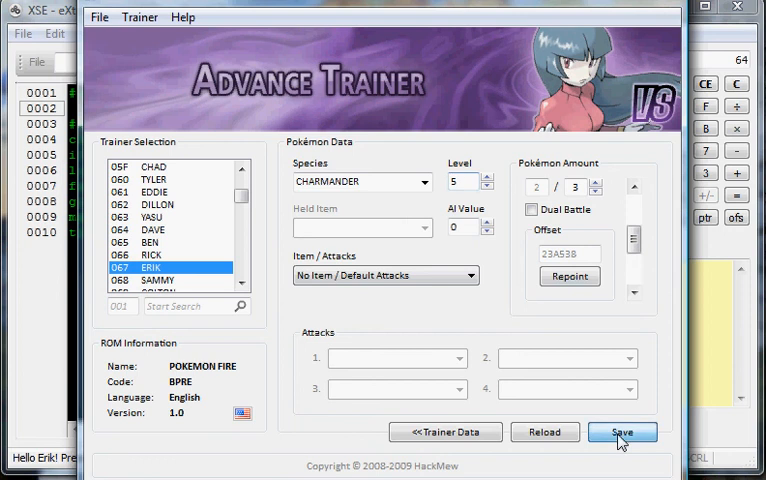
{"action": "left_click", "coordinate": [620, 432]}
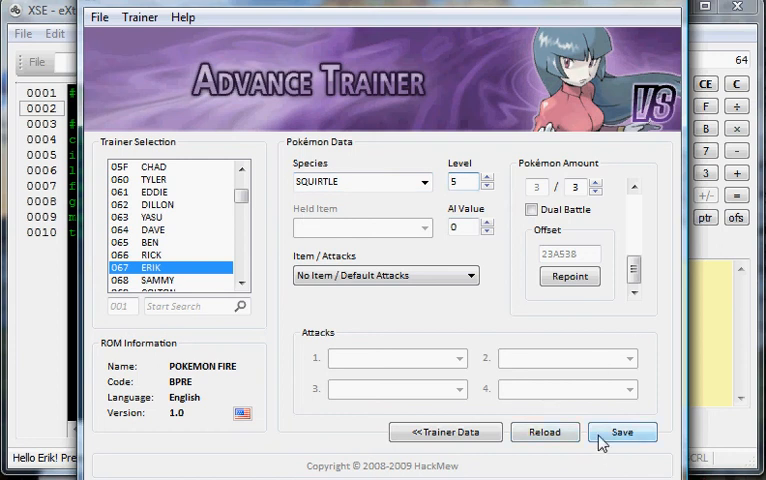
{"action": "mouse_move", "coordinate": [100, 16]}
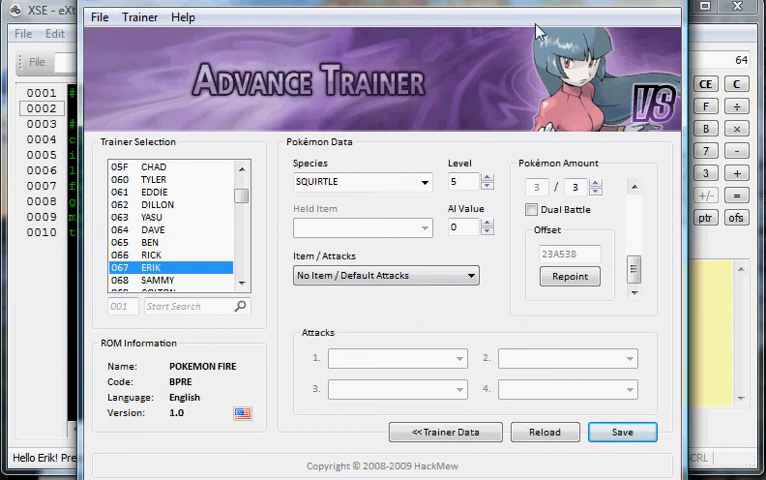
{"action": "mouse_move", "coordinate": [96, 272]}
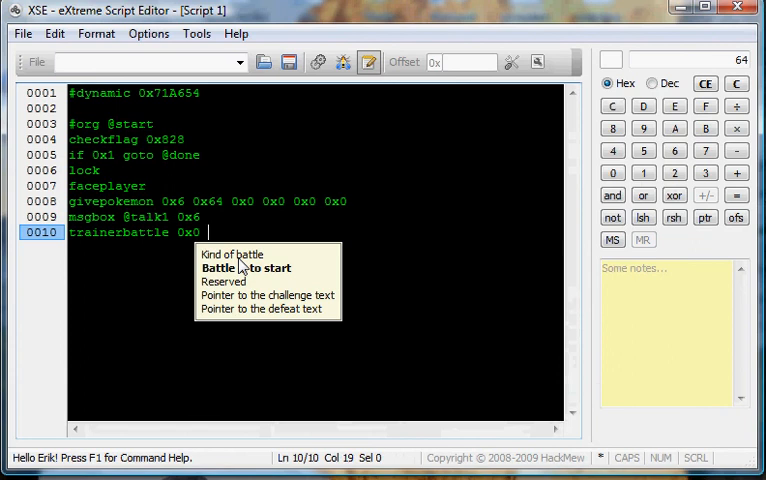
{"action": "type", "text": "0x"}
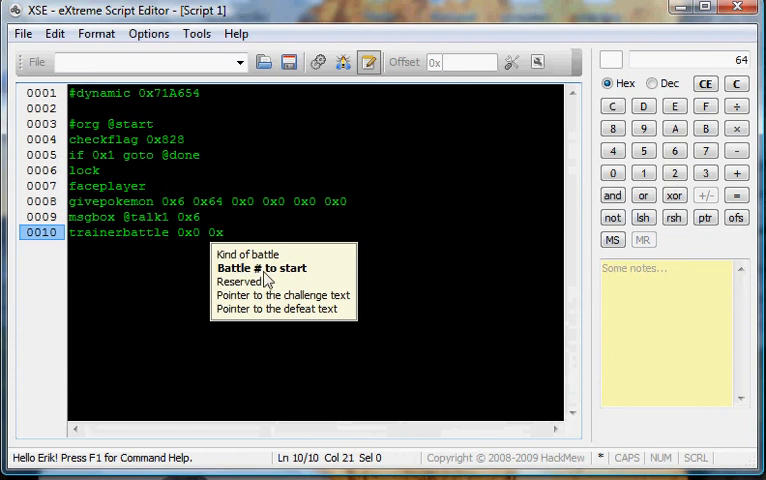
{"action": "type", "text": "67 0x0"}
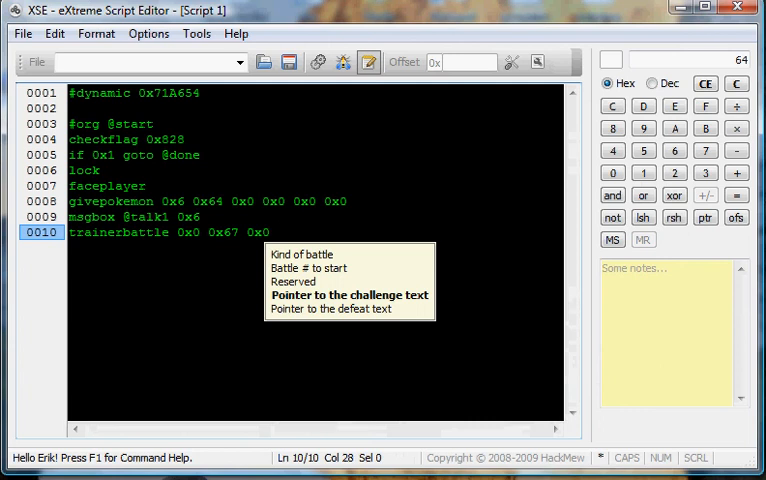
{"action": "type", "text": "@"}
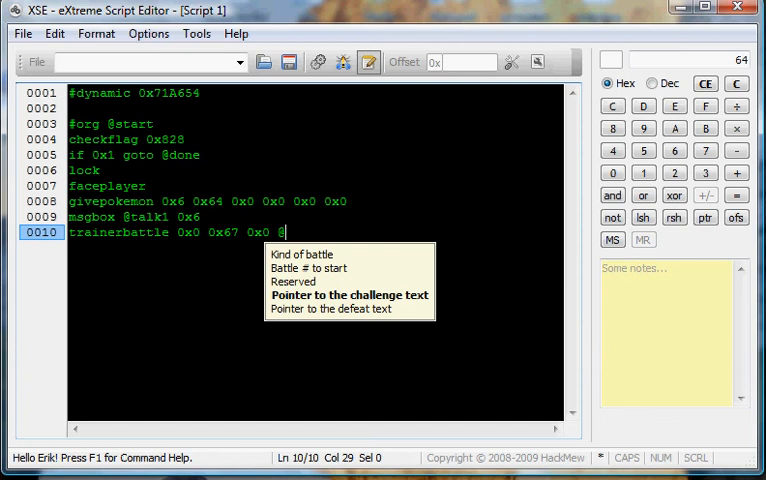
{"action": "type", "text": "talk2"}
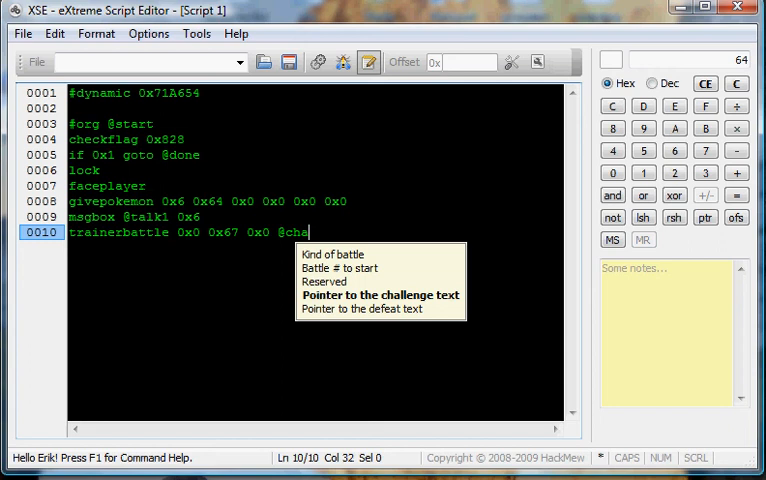
{"action": "type", "text": "llenge"}
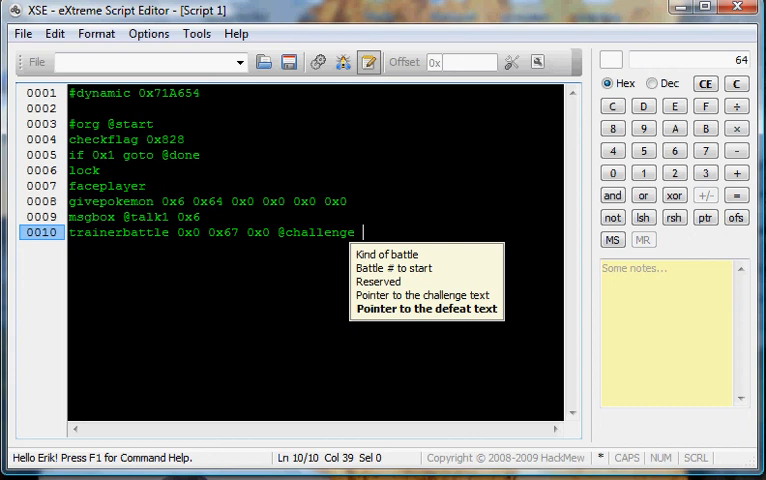
{"action": "type", "text": "@defeat"}
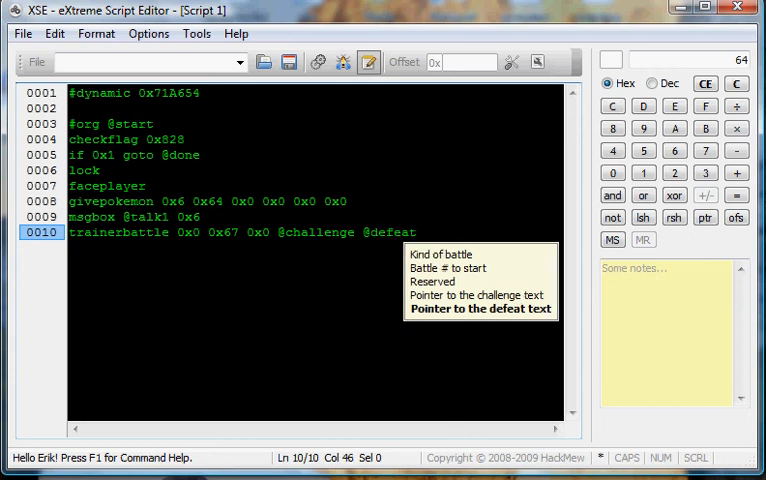
{"action": "key", "text": "Return"}
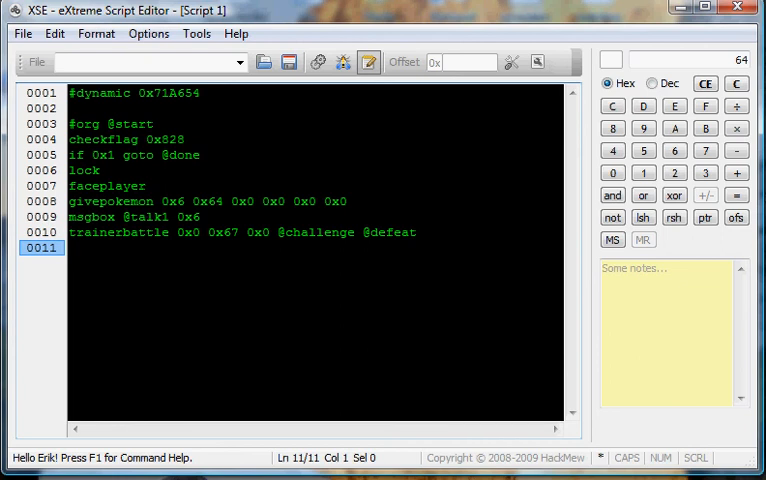
{"action": "type", "text": "msg"}
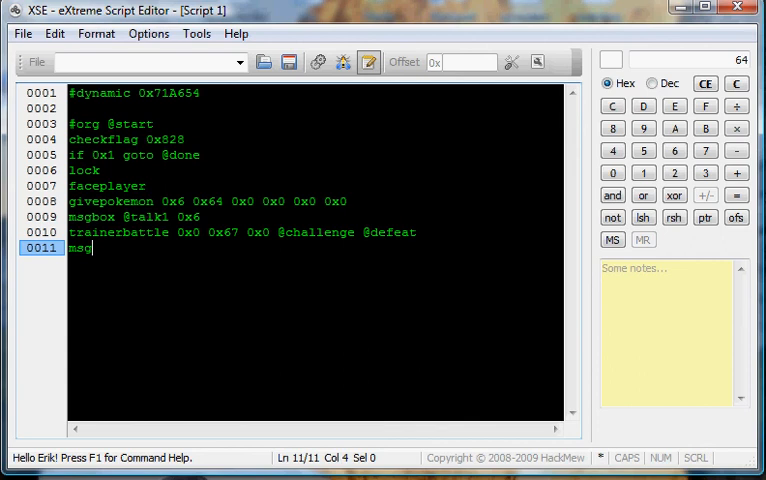
{"action": "type", "text": "box"}
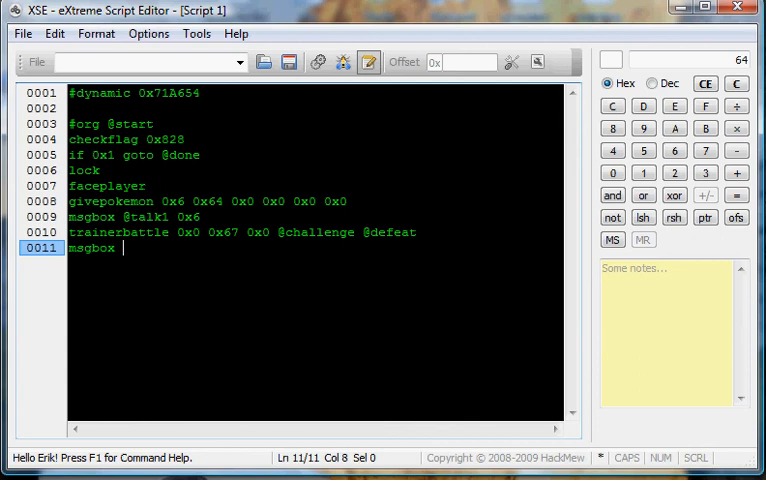
{"action": "type", "text": "@ta"}
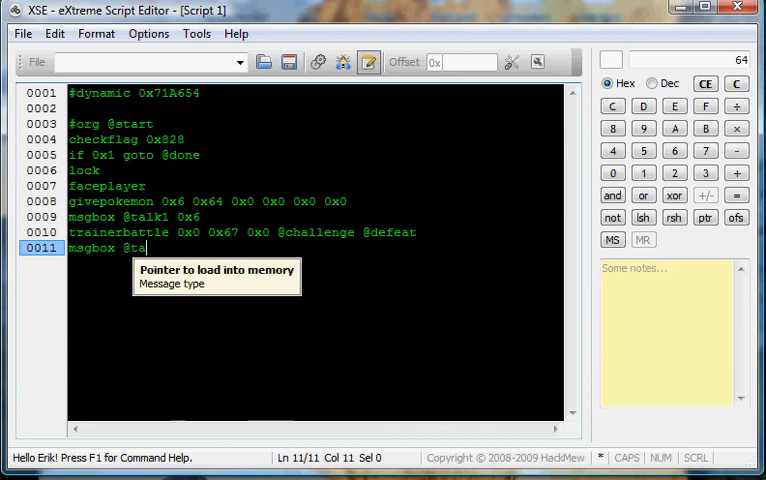
{"action": "type", "text": "lk2"}
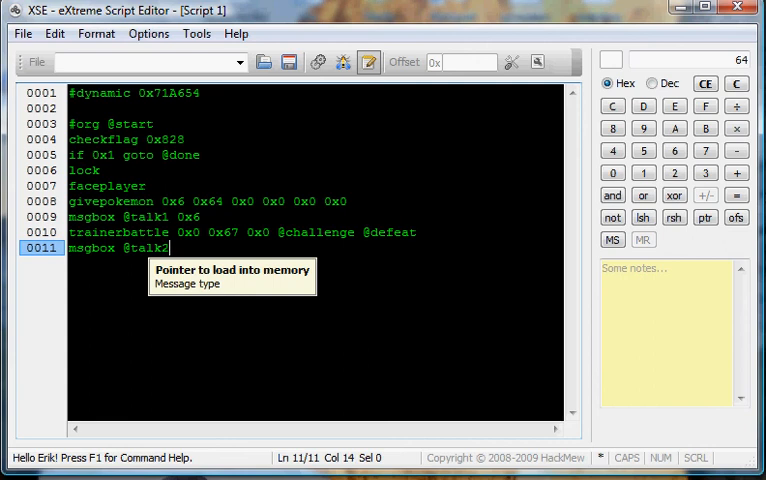
{"action": "type", "text": "0x6"}
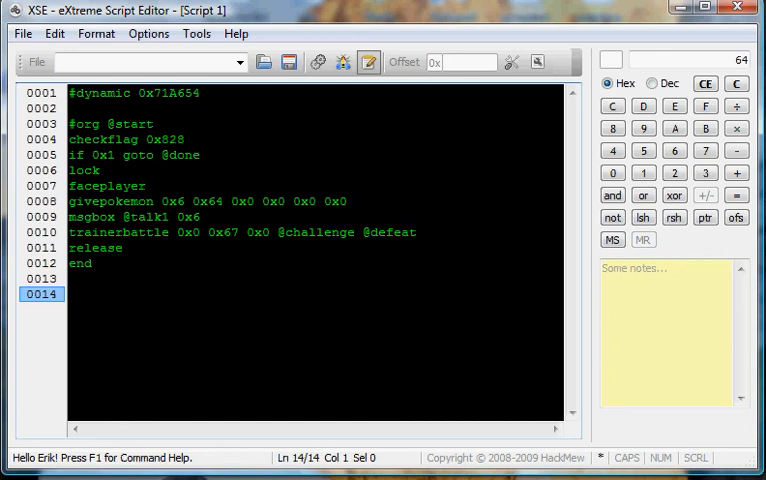
{"action": "type", "text": "#or"}
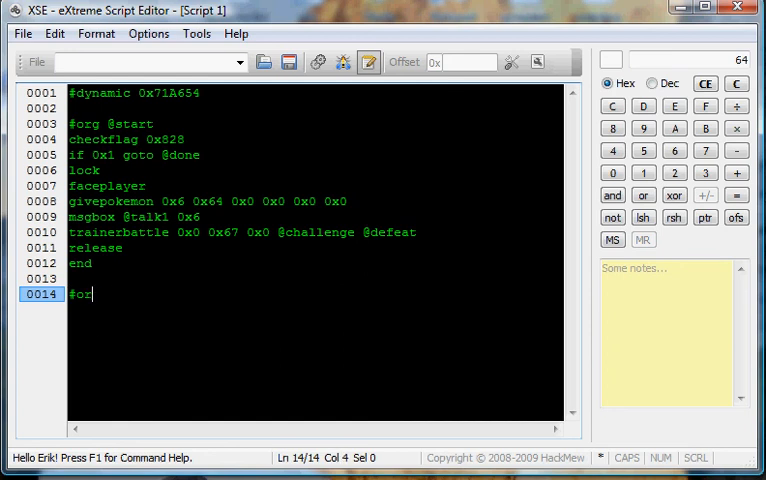
{"action": "type", "text": "rg @done"}
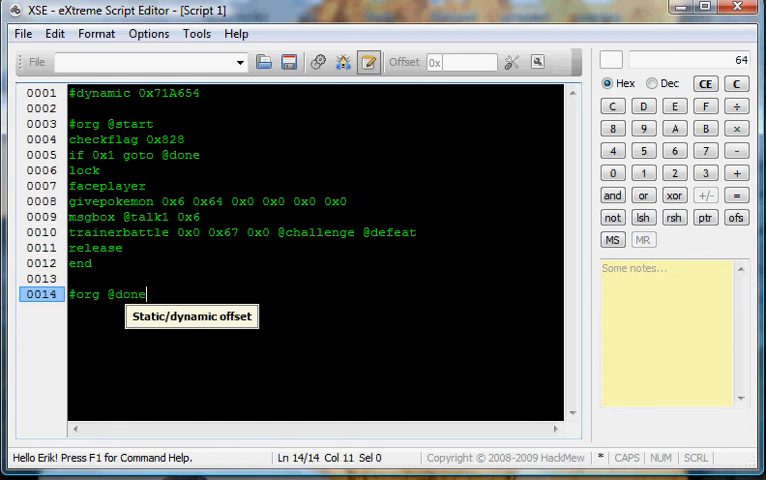
{"action": "key", "text": "Return"}
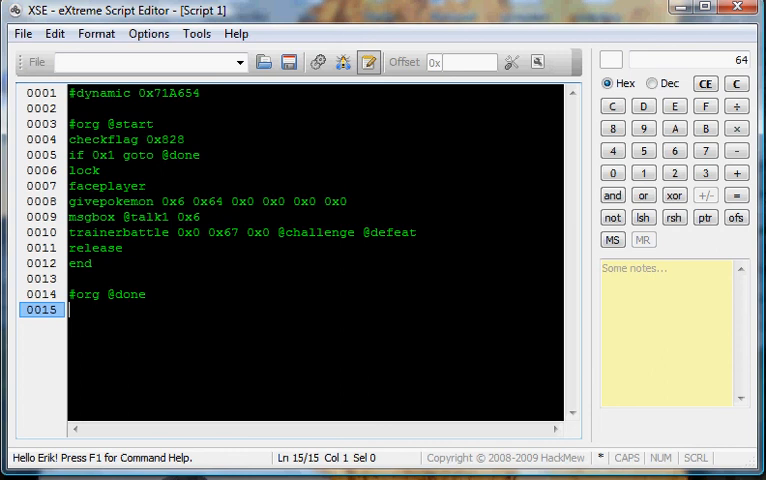
{"action": "type", "text": "lock"}
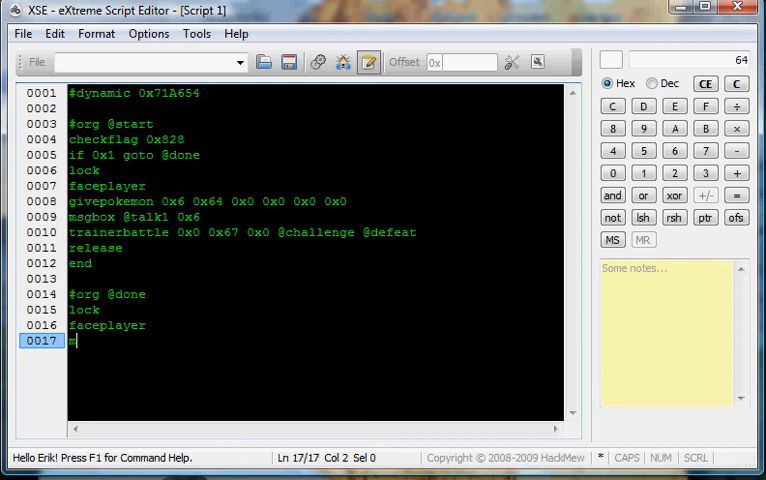
{"action": "type", "text": "msgbox @talk2 0x6"}
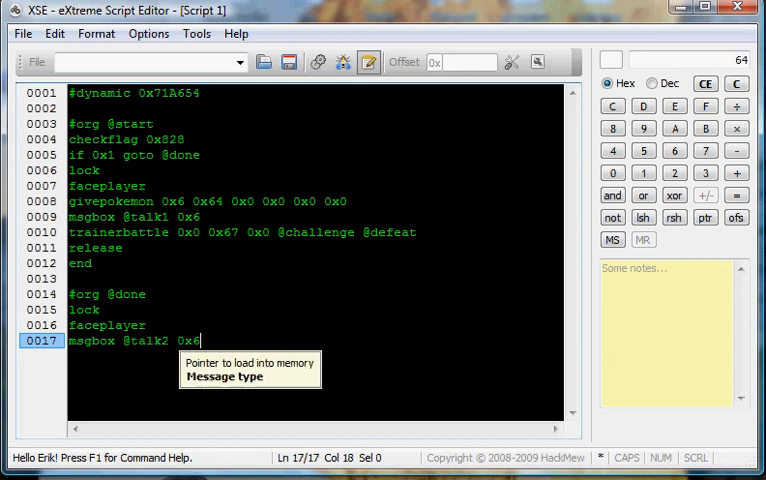
{"action": "key", "text": "Return"}
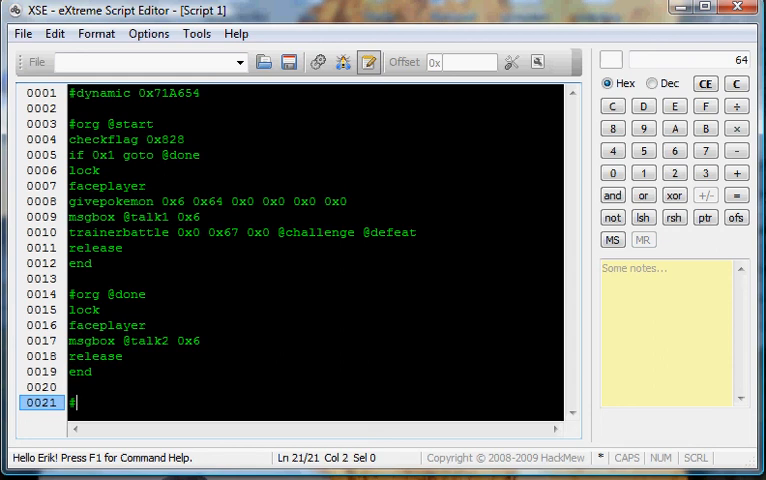
{"action": "type", "text": "org @talk1"}
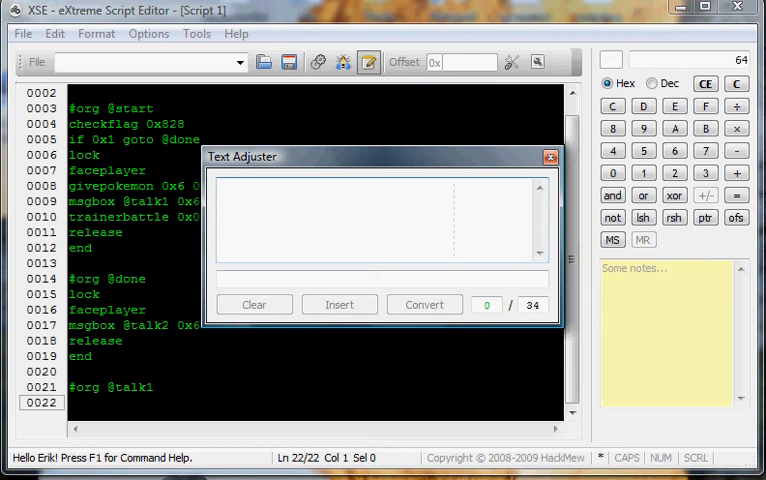
{"action": "type", "text": "ERIK"}
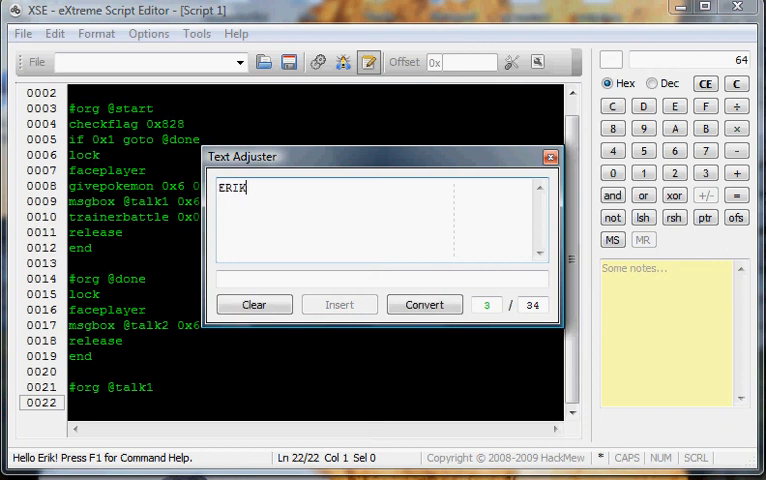
{"action": "type", "text": "re"}
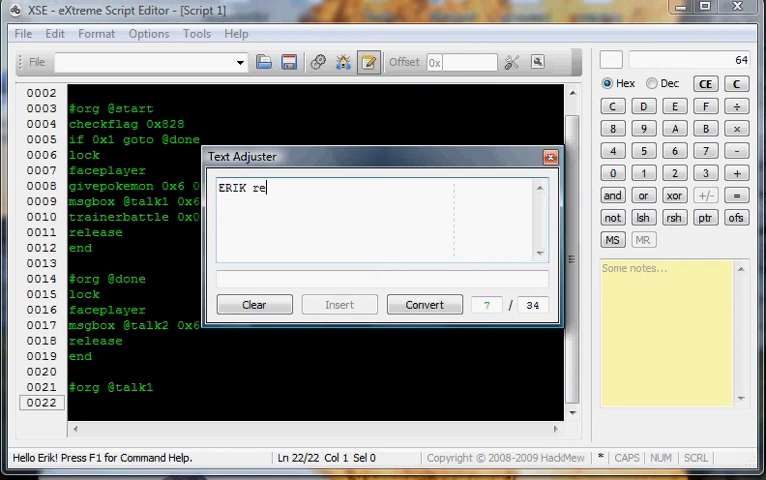
{"action": "type", "text": "cieved a"}
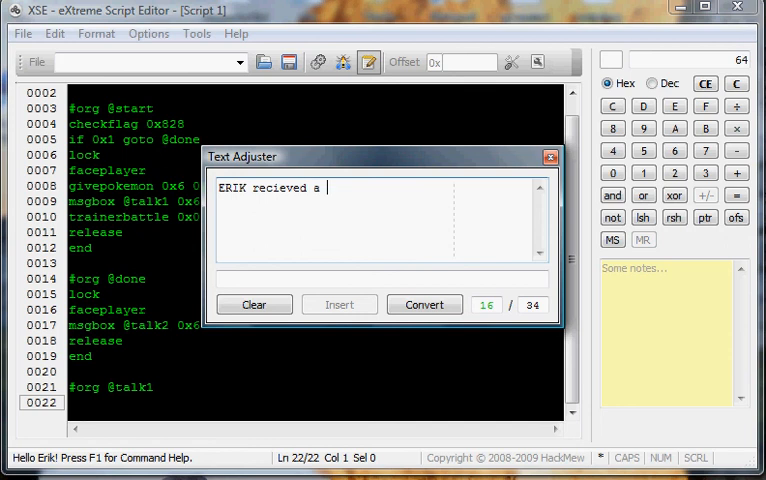
{"action": "type", "text": "C"}
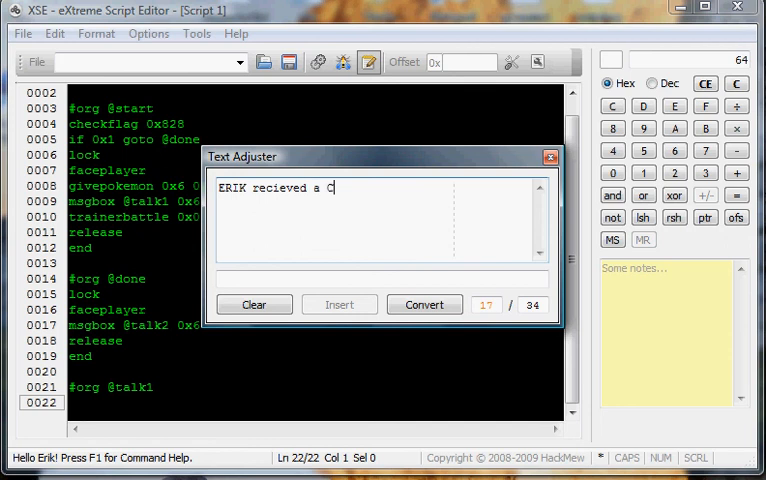
{"action": "type", "text": "harizard"}
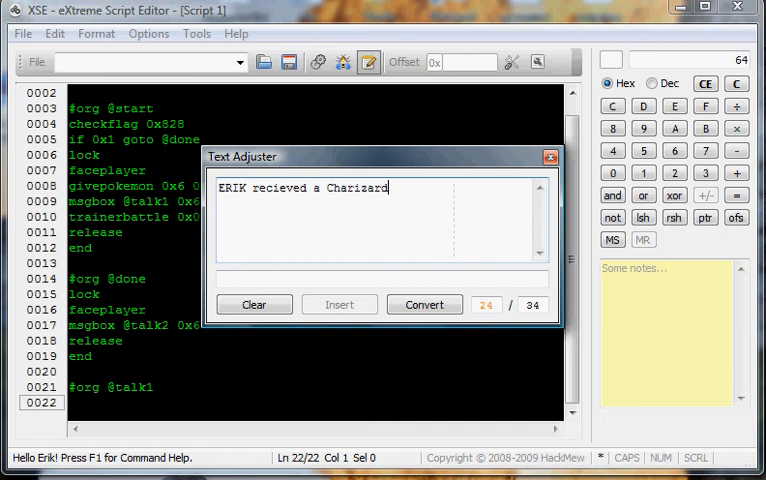
{"action": "left_click", "coordinate": [424, 304]}
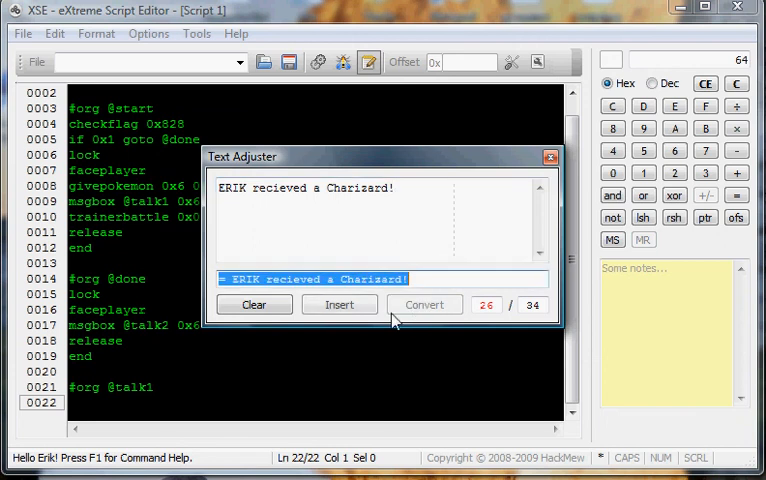
{"action": "left_click", "coordinate": [340, 304]}
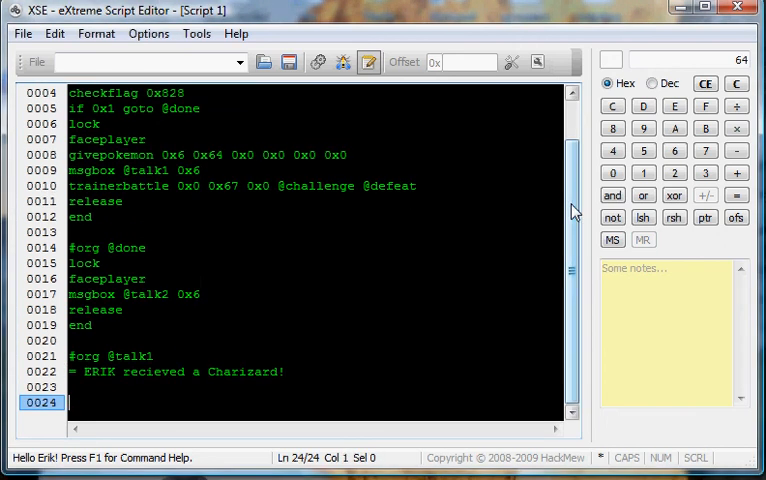
{"action": "type", "text": "#org @talk2"}
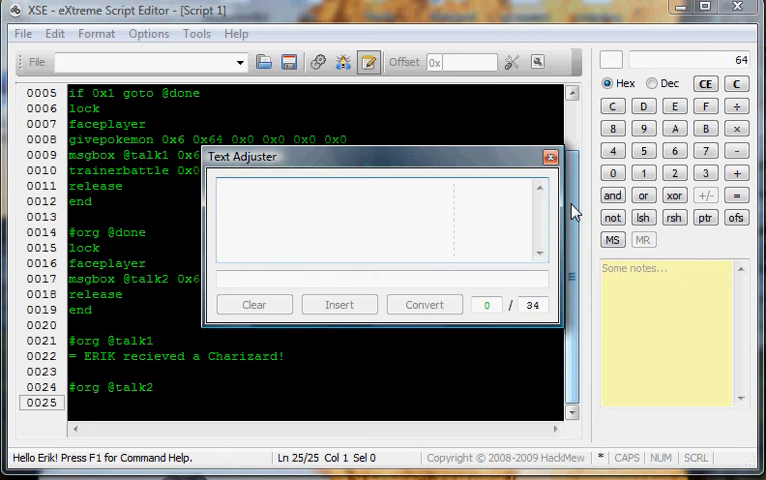
{"action": "type", "text": "Guy:"}
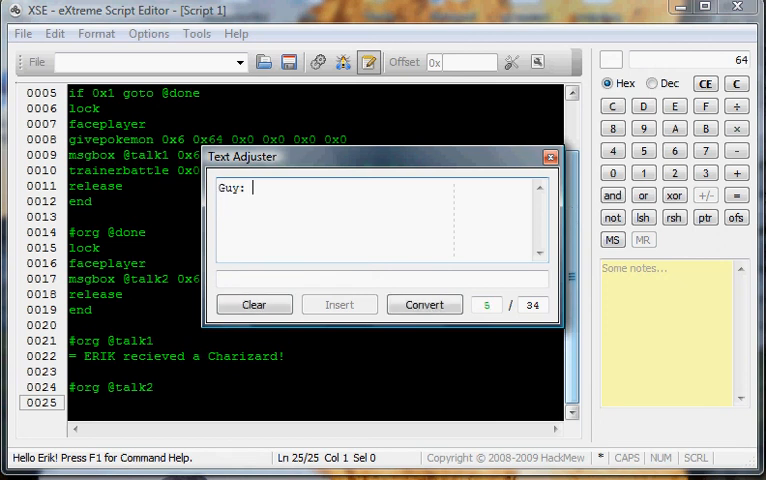
{"action": "type", "text": "Sorry we"}
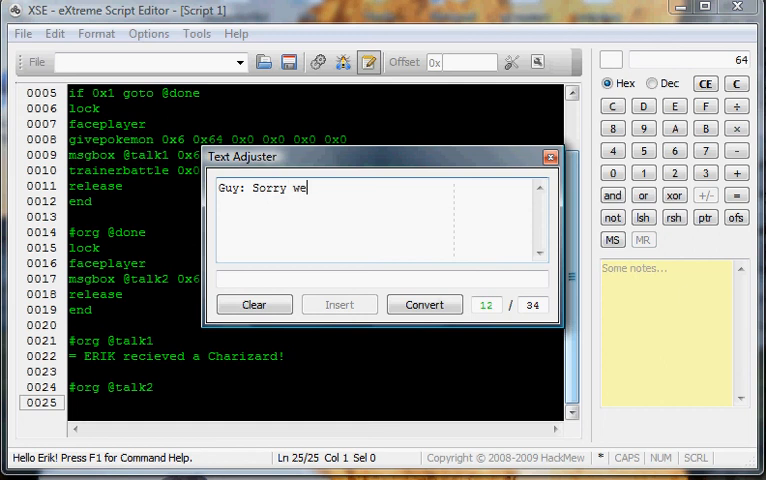
{"action": "type", "text": "already ba"}
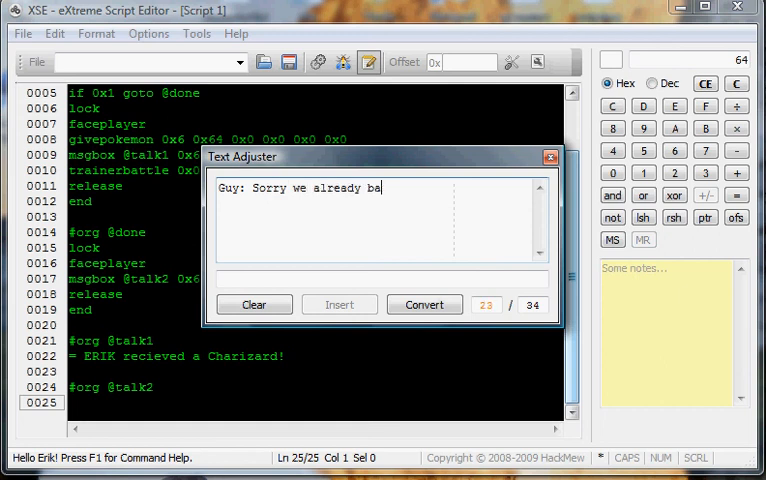
{"action": "type", "text": "ttled"}
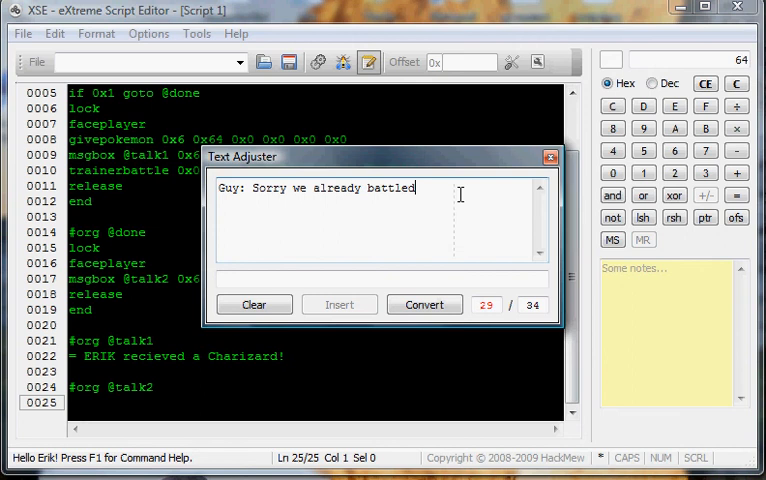
{"action": "left_click", "coordinate": [424, 304]}
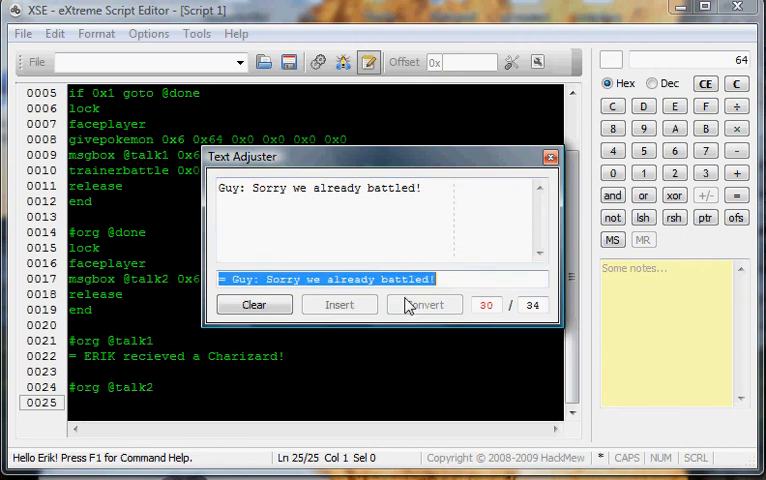
{"action": "left_click", "coordinate": [340, 304]}
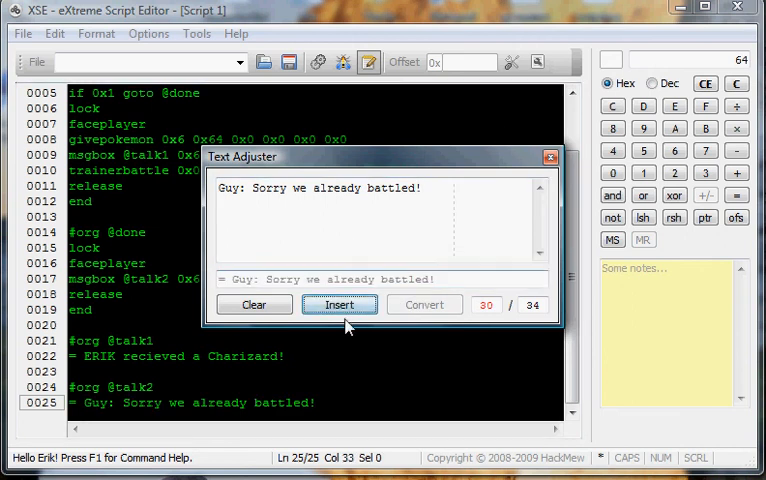
{"action": "left_click", "coordinate": [340, 304]}
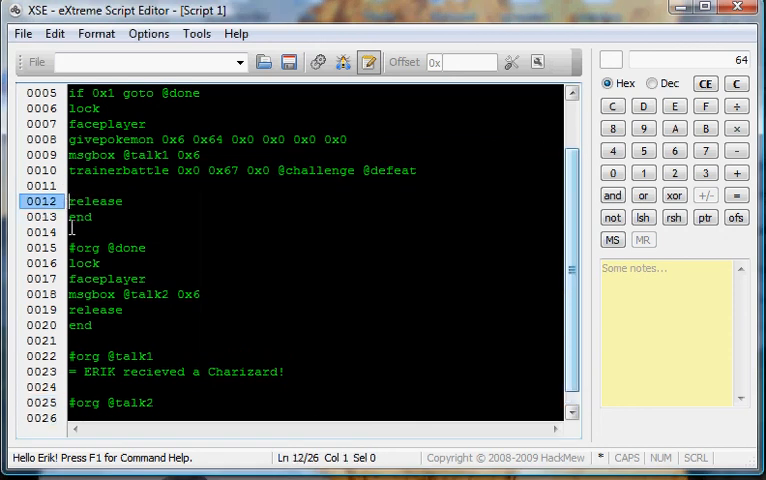
- Add 'setflag 0x828' on the line after trainerbattle
{"action": "type", "text": "setfl"}
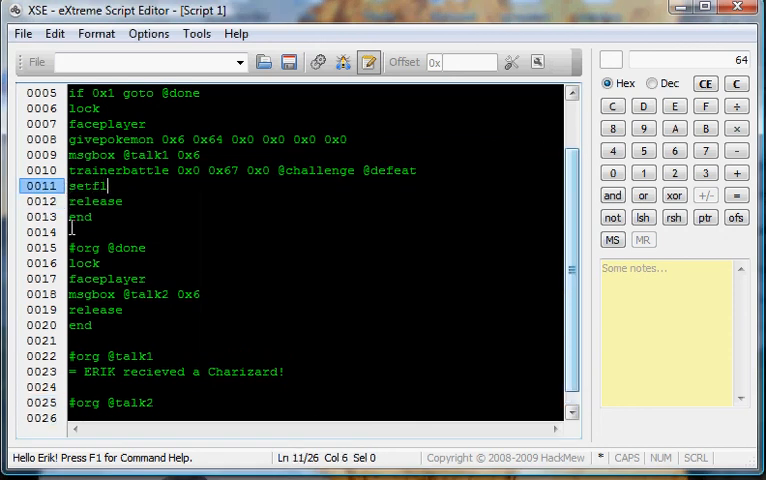
{"action": "key", "text": "BackSpace"}
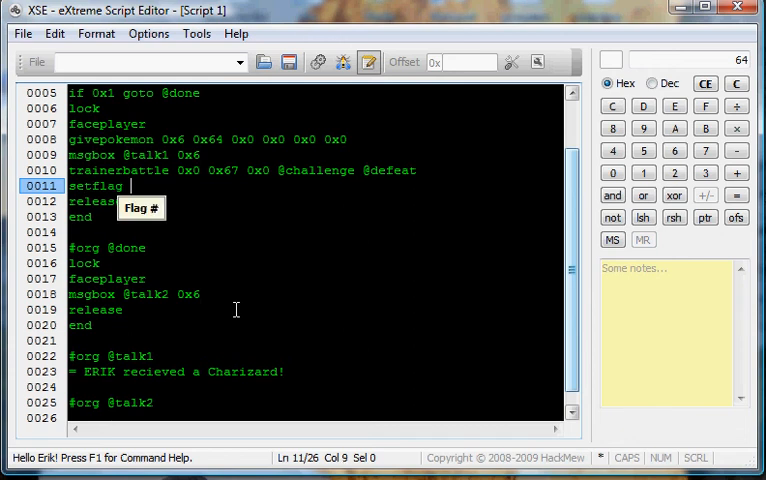
{"action": "type", "text": "0x828"}
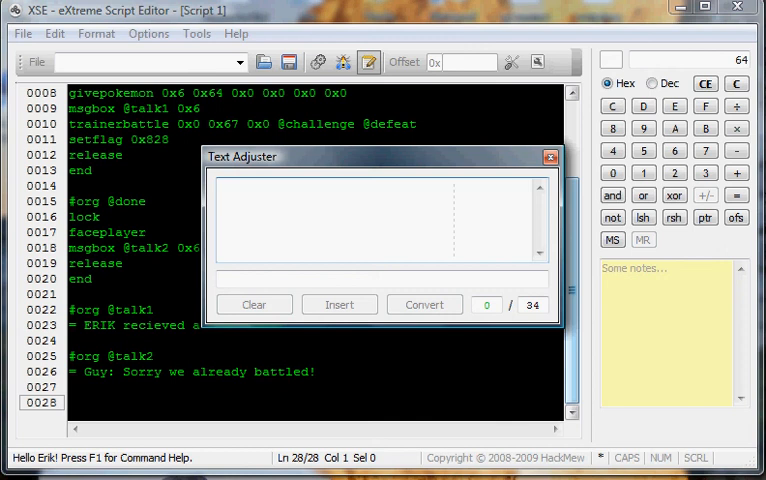
{"action": "mouse_move", "coordinate": [548, 156]}
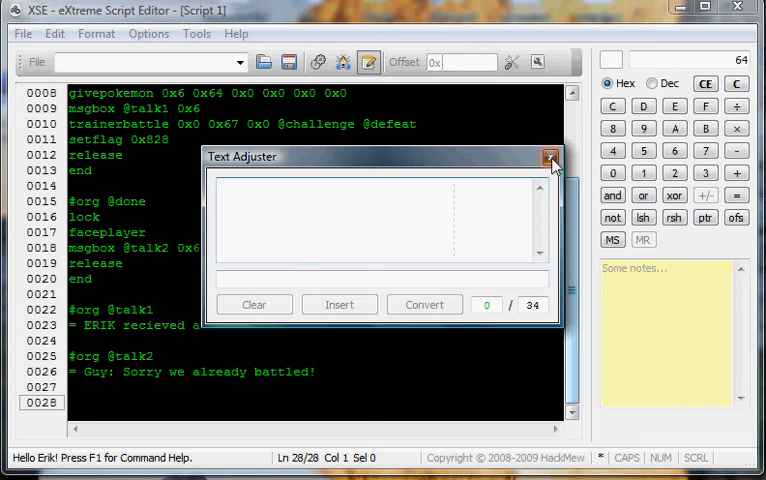
{"action": "left_click", "coordinate": [548, 156]}
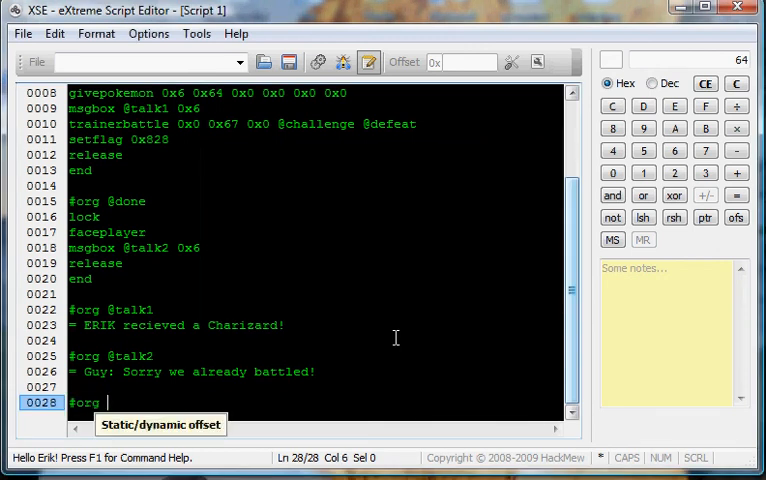
{"action": "type", "text": "@challenge"}
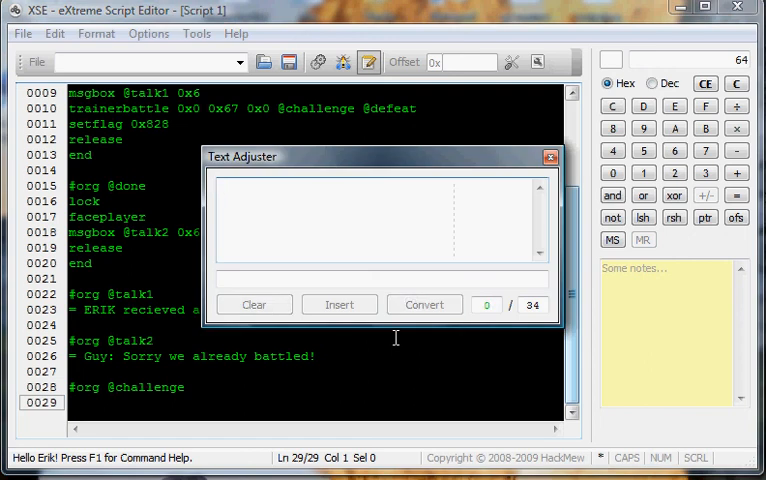
{"action": "type", "text": "Let's Go!"}
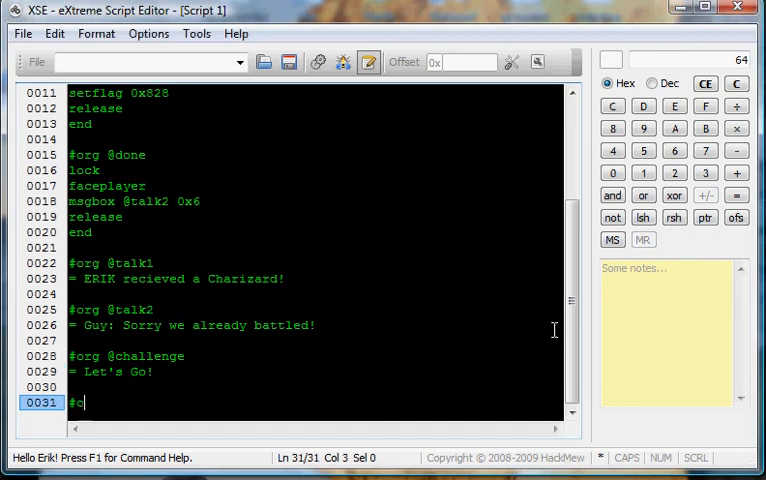
{"action": "type", "text": "org @de"}
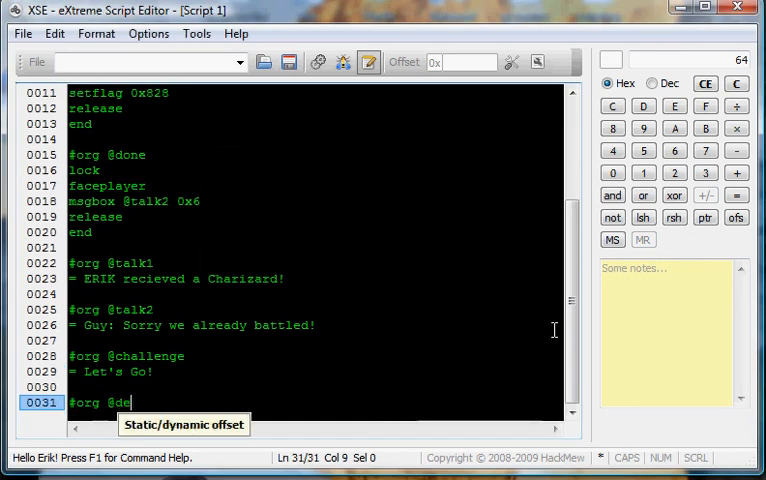
{"action": "type", "text": "feat"}
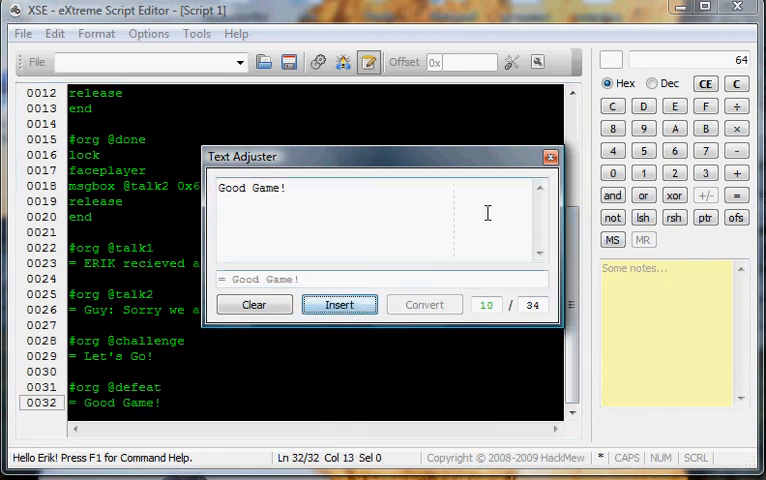
- Load the ROM, compile the script into it, and launch AdvanceMap.exe past the security warning
{"action": "left_click", "coordinate": [340, 304]}
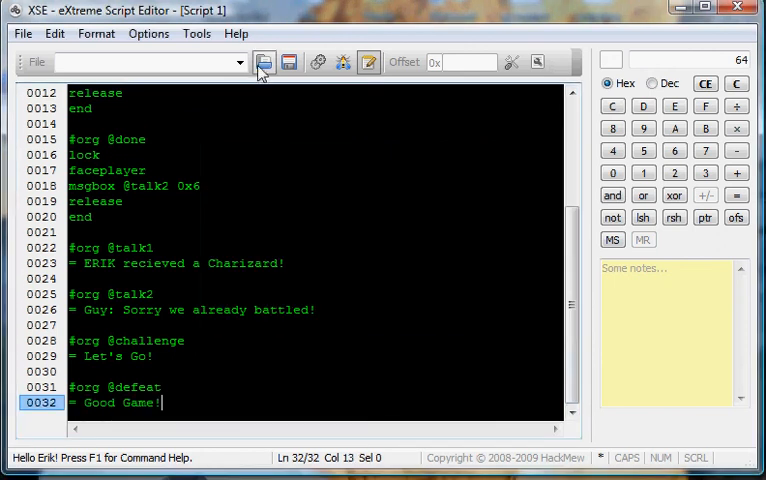
{"action": "left_click", "coordinate": [264, 62]}
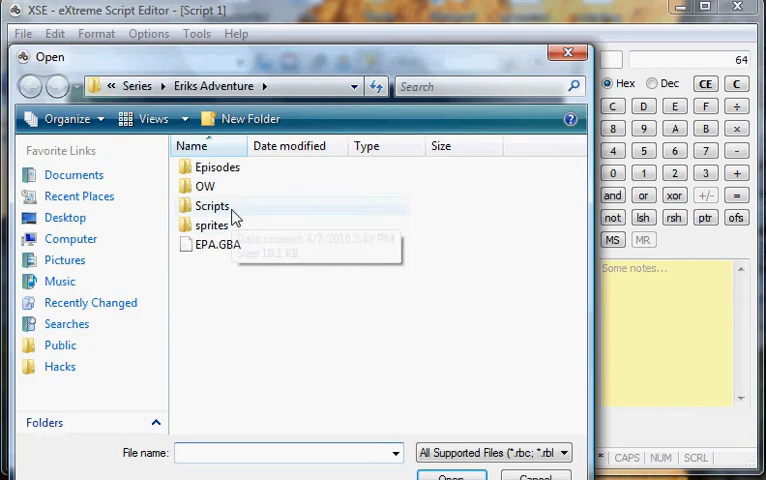
{"action": "left_click", "coordinate": [30, 86]}
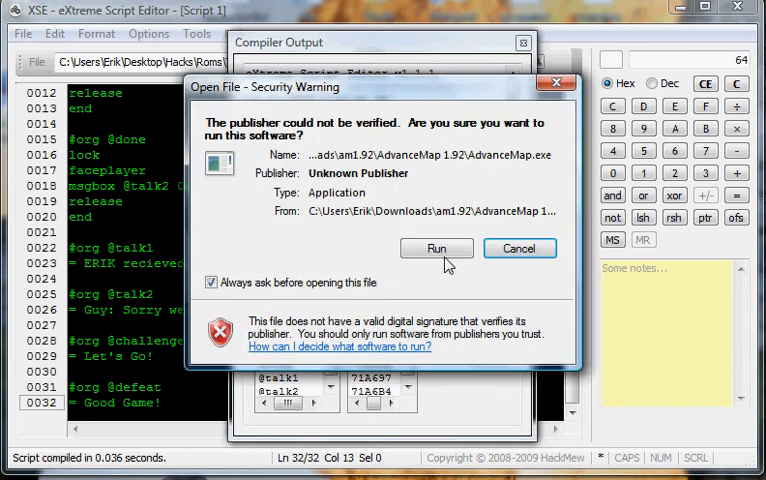
{"action": "left_click", "coordinate": [436, 248]}
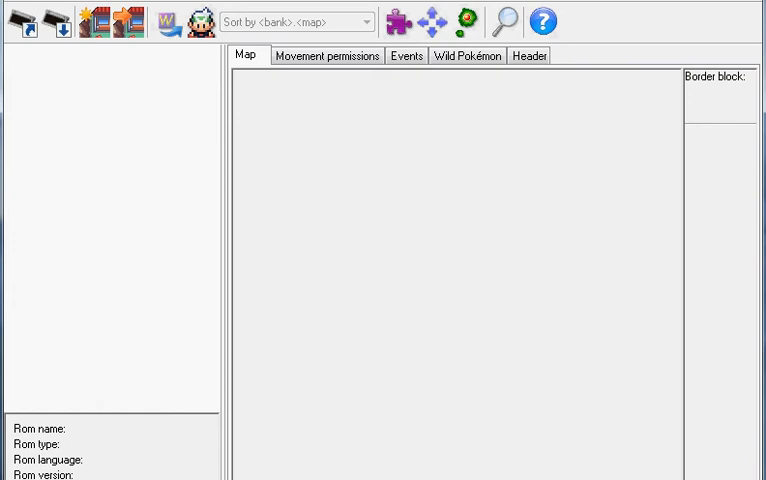
- Load POKEMON FIRE, open Pallet Town from header bank 3, and give person event 2 script offset $71A654
{"action": "left_click", "coordinate": [22, 20]}
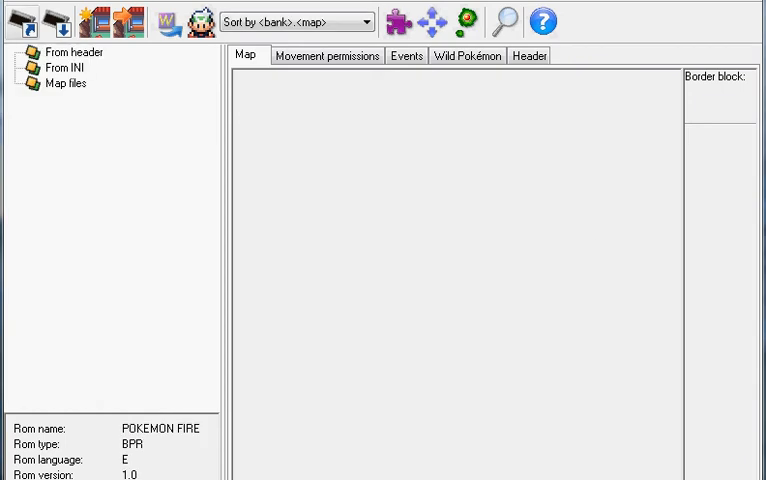
{"action": "left_click", "coordinate": [72, 52]}
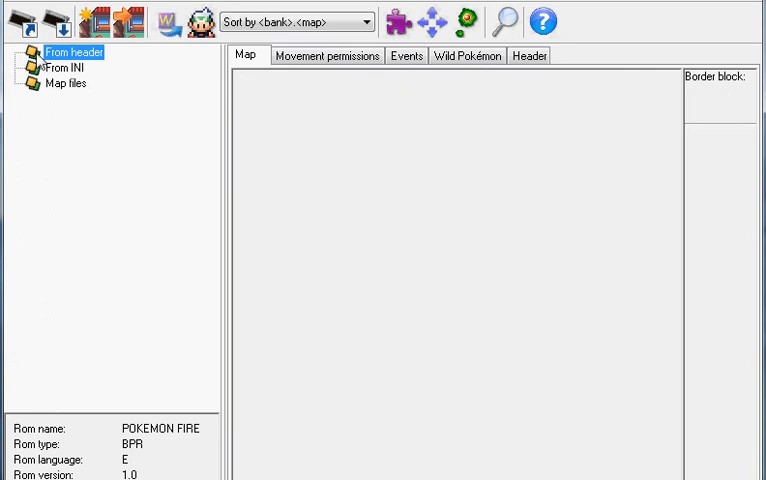
{"action": "left_click", "coordinate": [40, 52]}
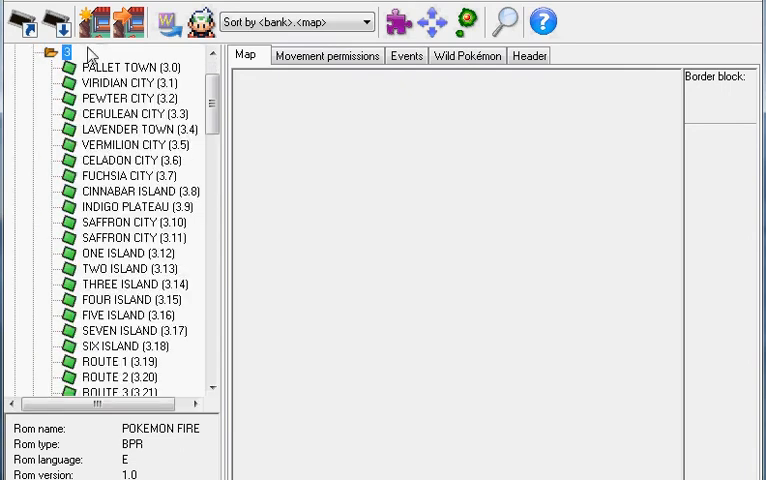
{"action": "left_click", "coordinate": [124, 66]}
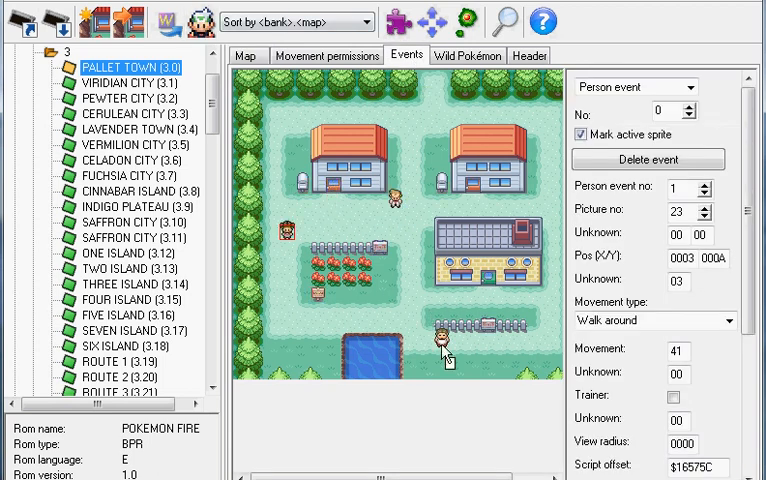
{"action": "left_click", "coordinate": [704, 106]}
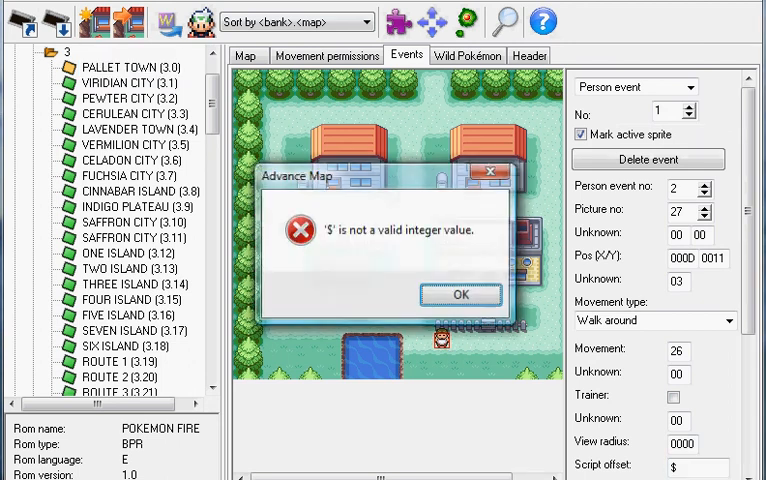
{"action": "left_click", "coordinate": [460, 294]}
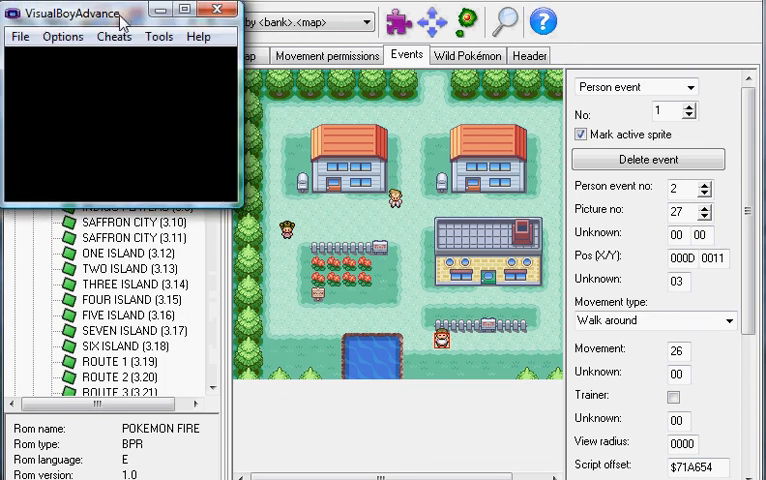
- Use File > Open to browse into Hacks and then the Roms folder
{"action": "left_click", "coordinate": [18, 36]}
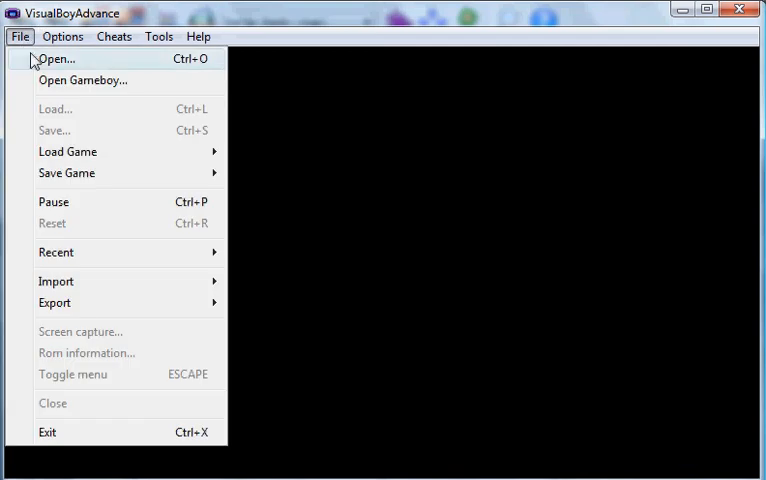
{"action": "left_click", "coordinate": [56, 58]}
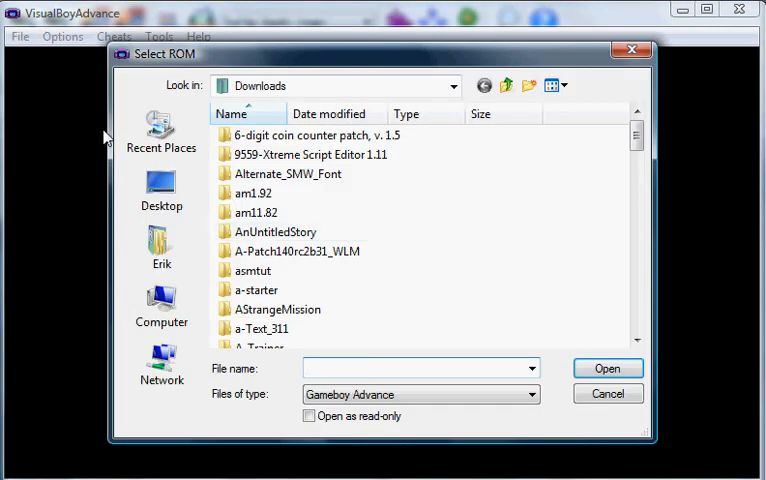
{"action": "left_click", "coordinate": [160, 188]}
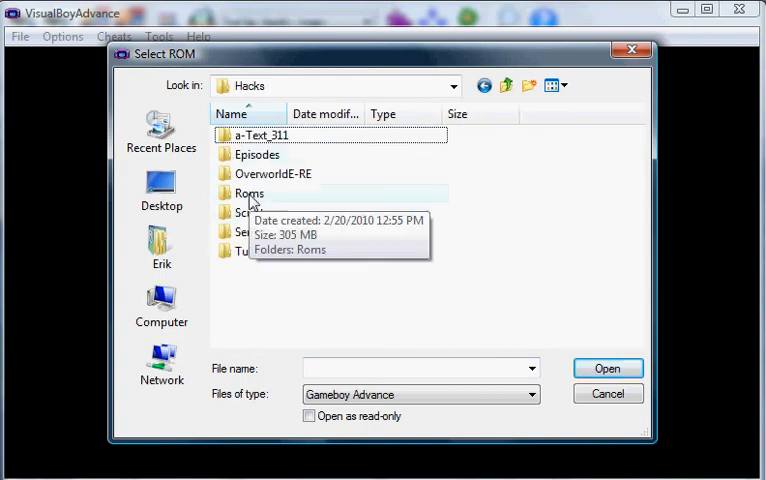
{"action": "mouse_move", "coordinate": [252, 212]}
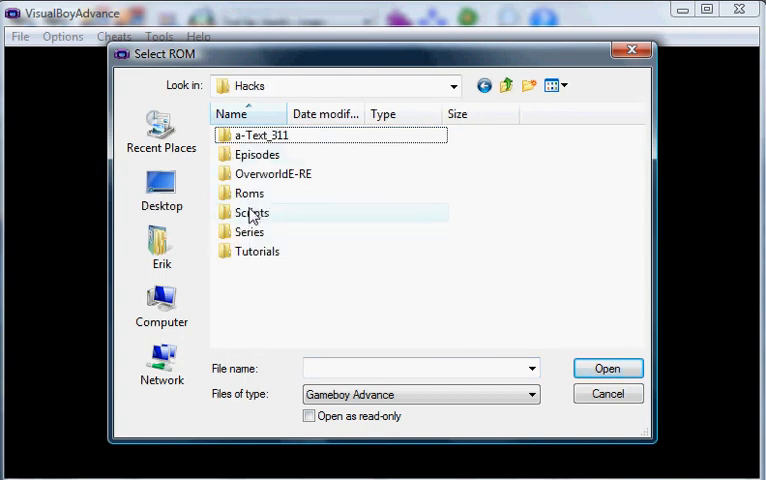
{"action": "double_click", "coordinate": [248, 192]}
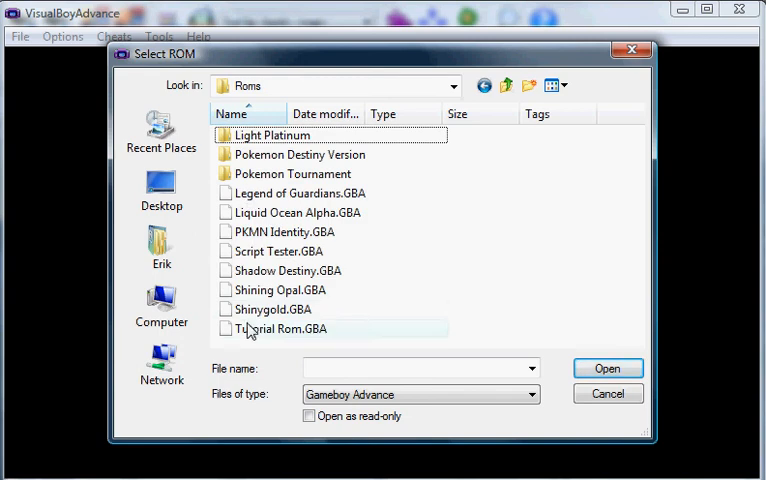